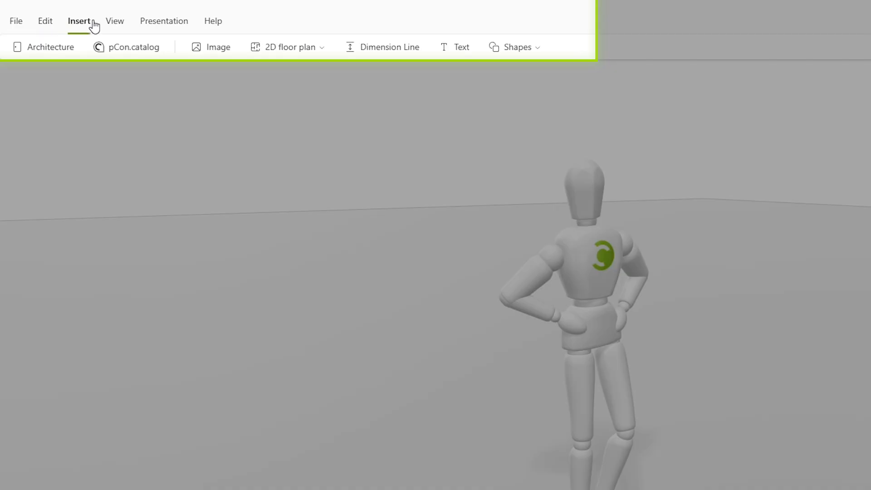
- Preview the L-shaped plan with the Architecture panel, then the furnished living room in 3D
left_click(163, 21)
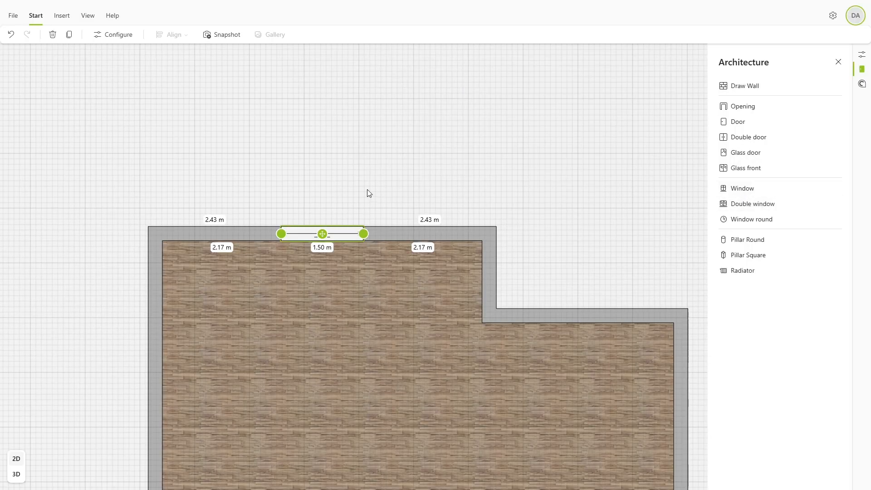
left_click(16, 474)
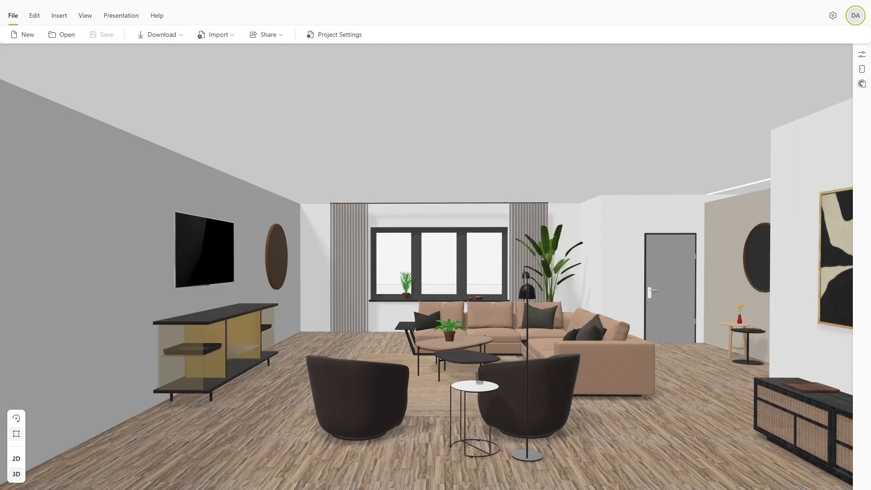
left_click(106, 34)
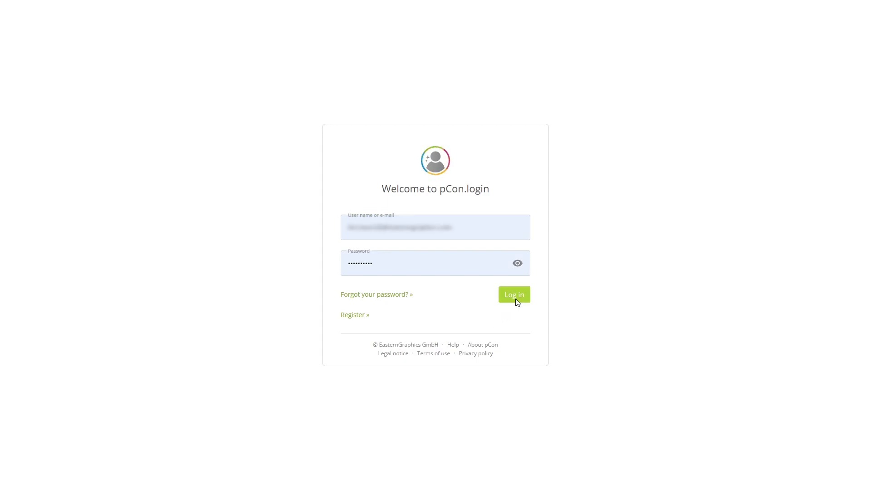
- Log in, glance at Sample Projects, go back and start a New Project from the welcome dialog
left_click(513, 294)
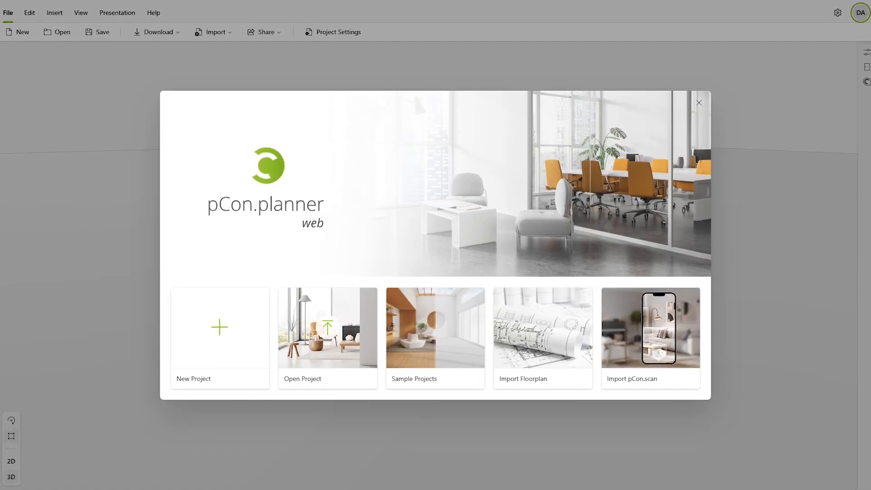
left_click(435, 337)
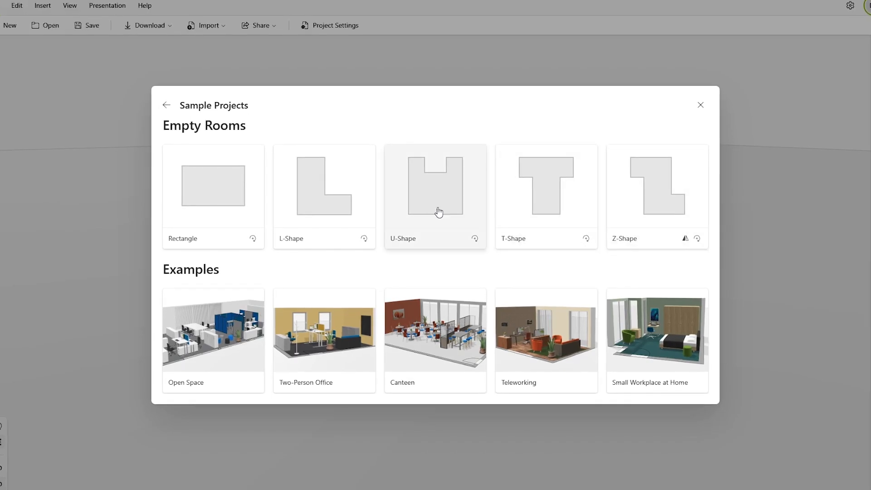
left_click(166, 105)
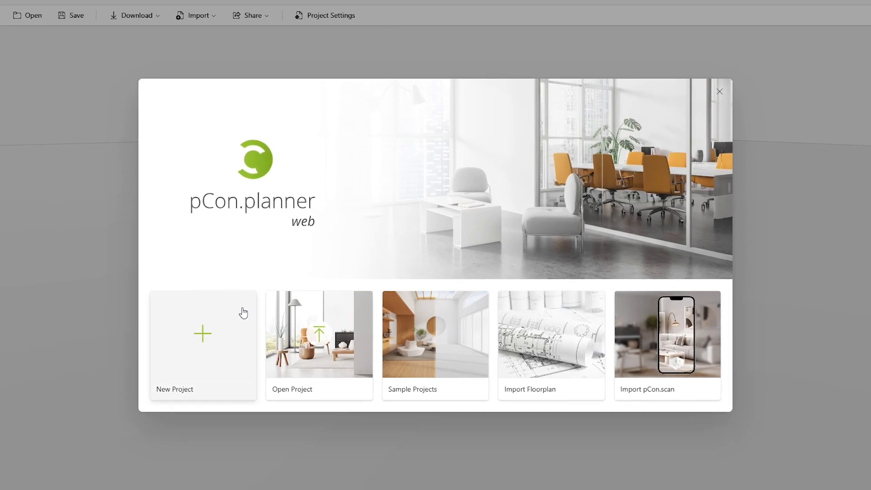
left_click(203, 344)
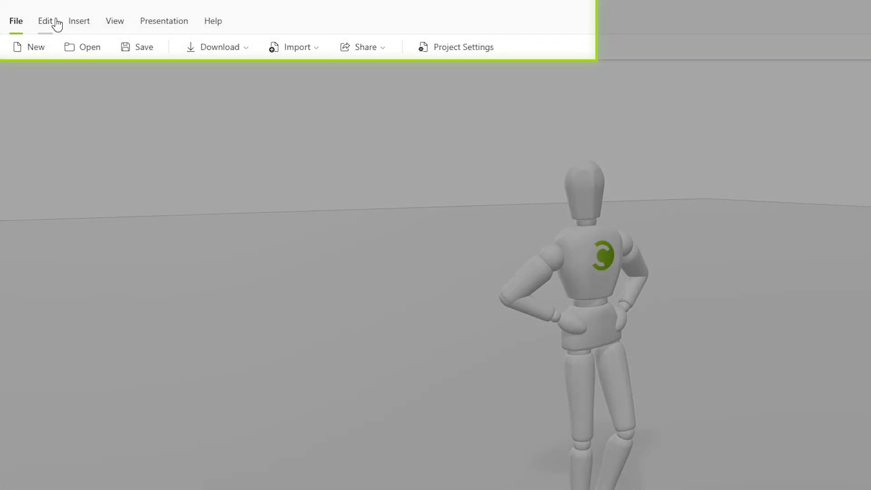
left_click(78, 20)
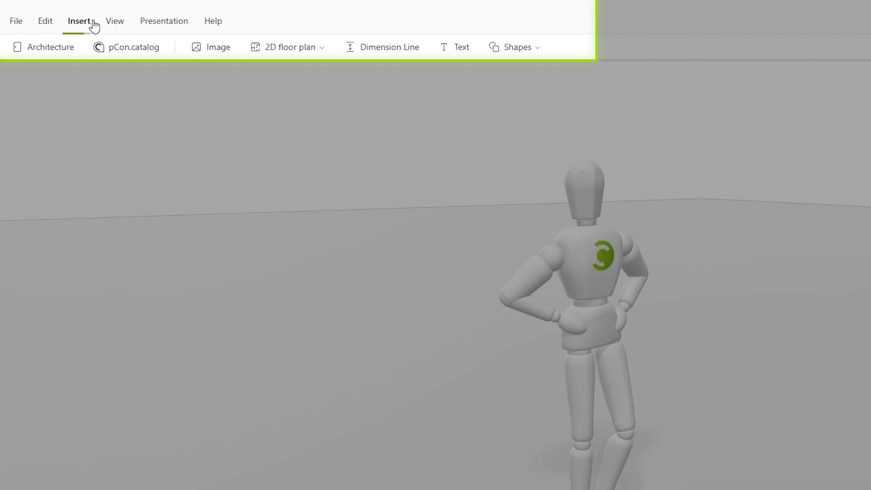
left_click(163, 20)
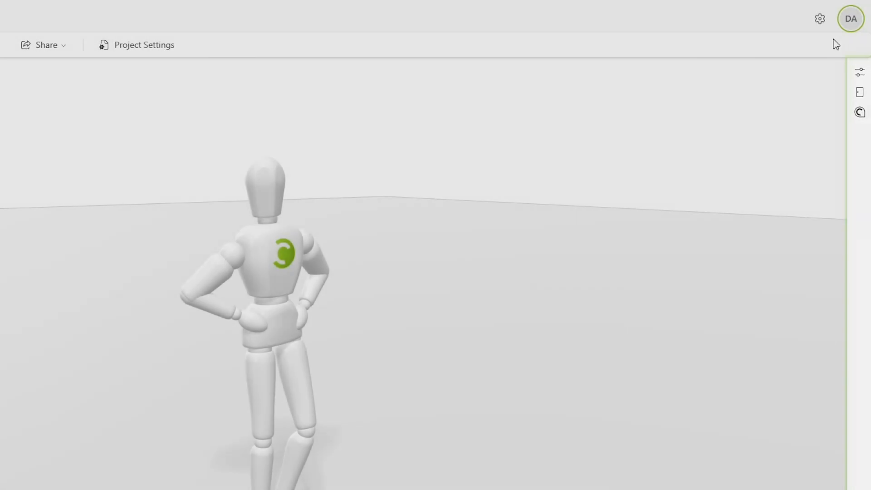
- In Settings enable Grid for new projects and toggle Dark Mode on then back off
left_click(851, 18)
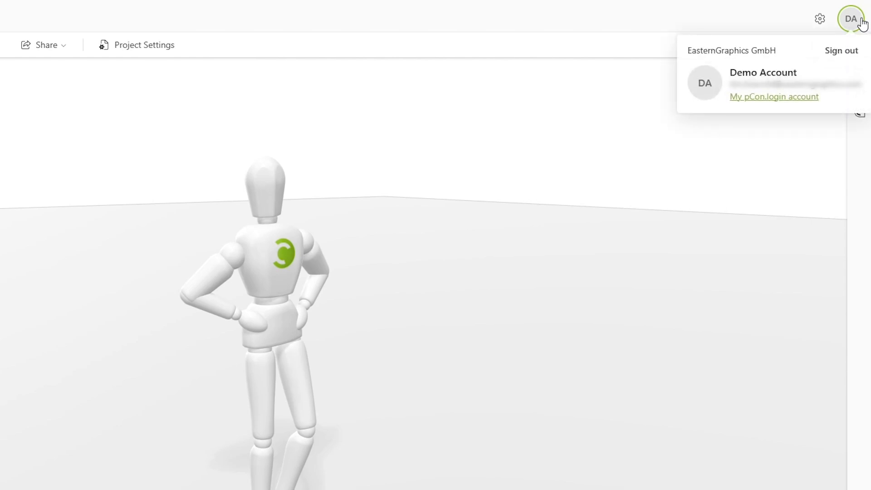
left_click(819, 15)
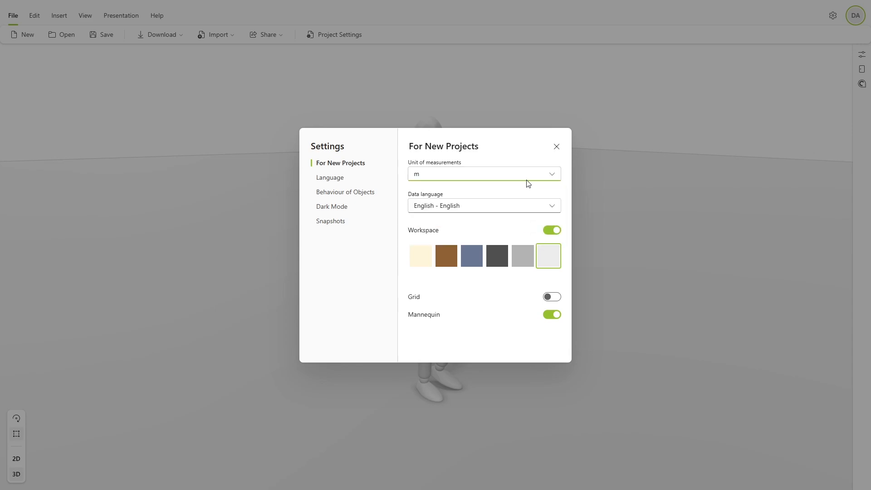
left_click(551, 296)
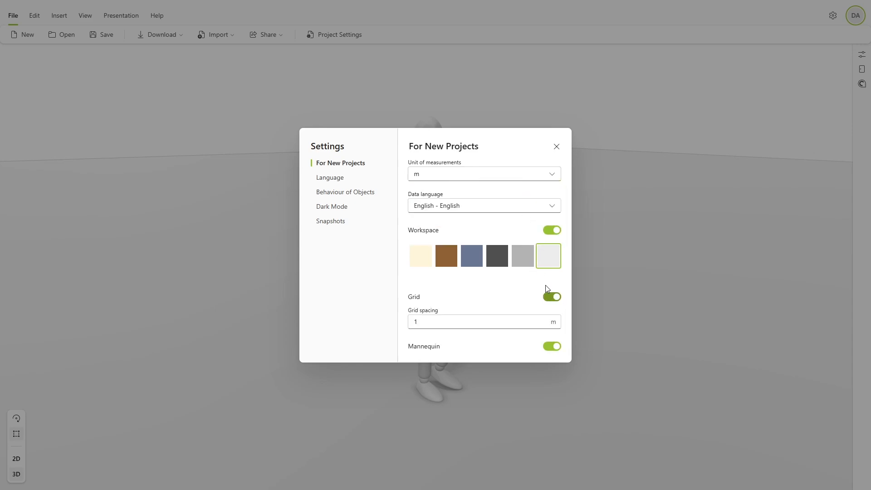
left_click(331, 207)
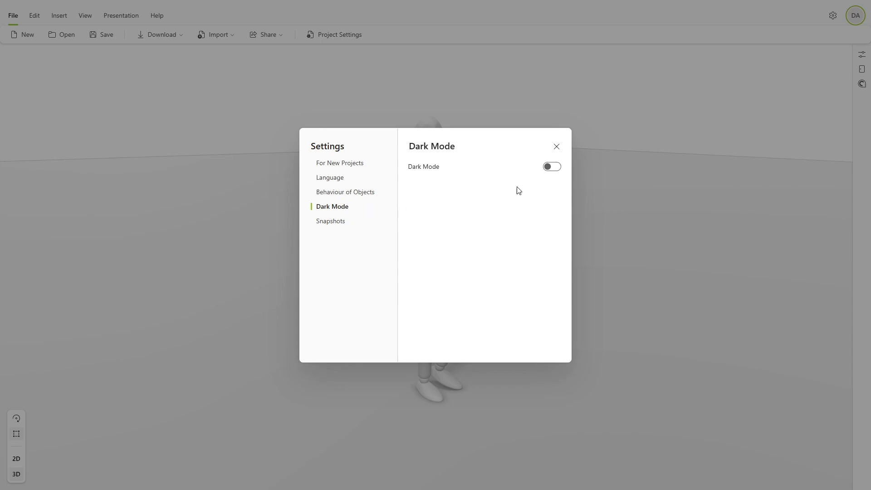
left_click(551, 166)
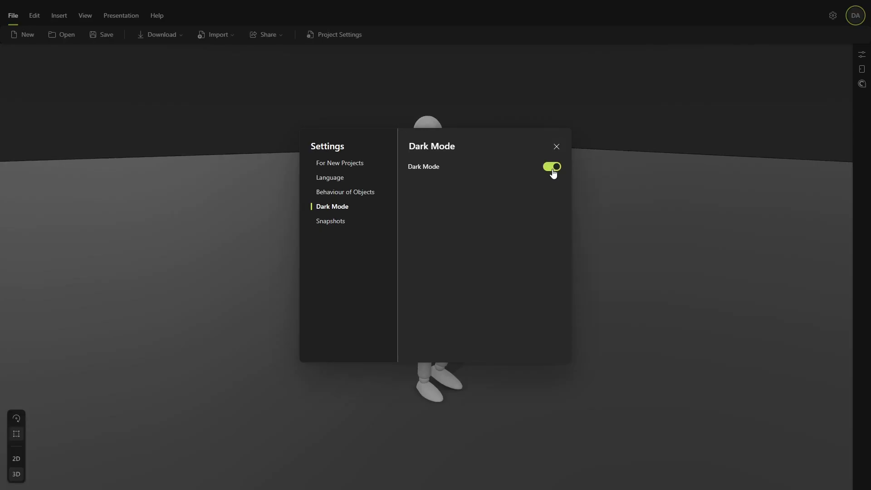
left_click(551, 167)
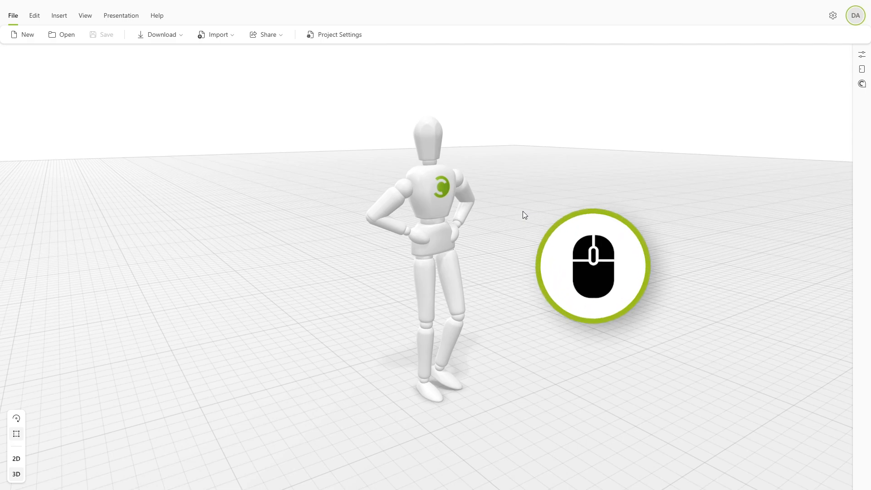
- Select the mannequin in the 3D view and delete it, leaving the empty gridded floor
left_click(439, 212)
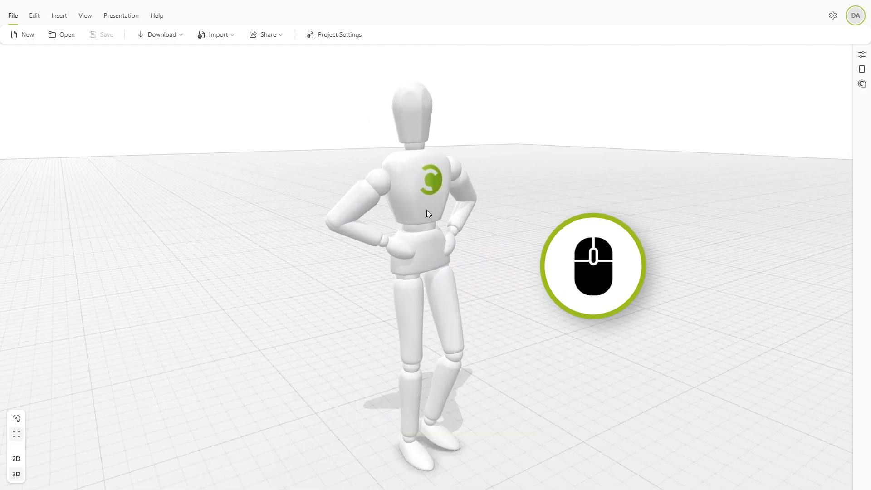
scroll("down", 3)
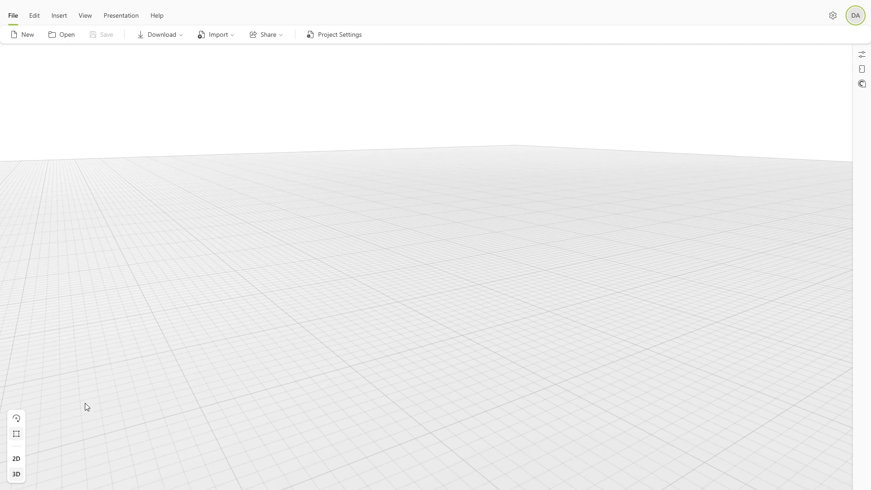
- Switch to 2D and start the Draw Wall tool from Insert > Architecture
left_click(15, 458)
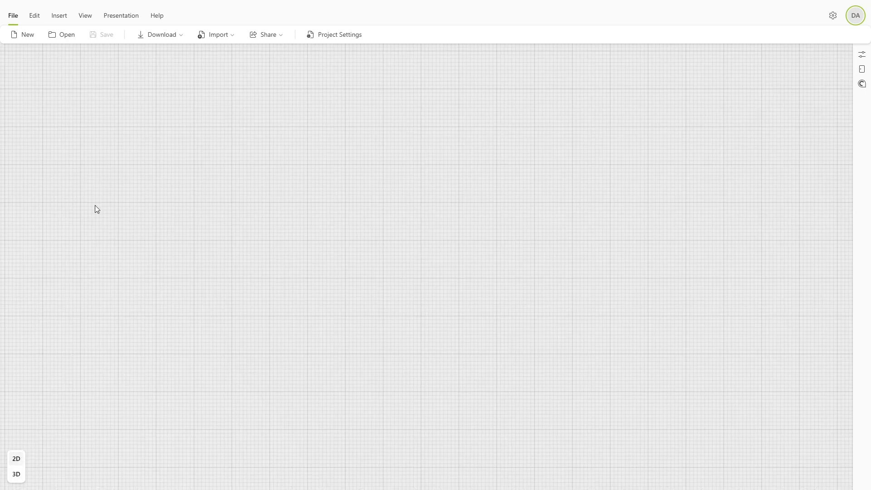
left_click(58, 15)
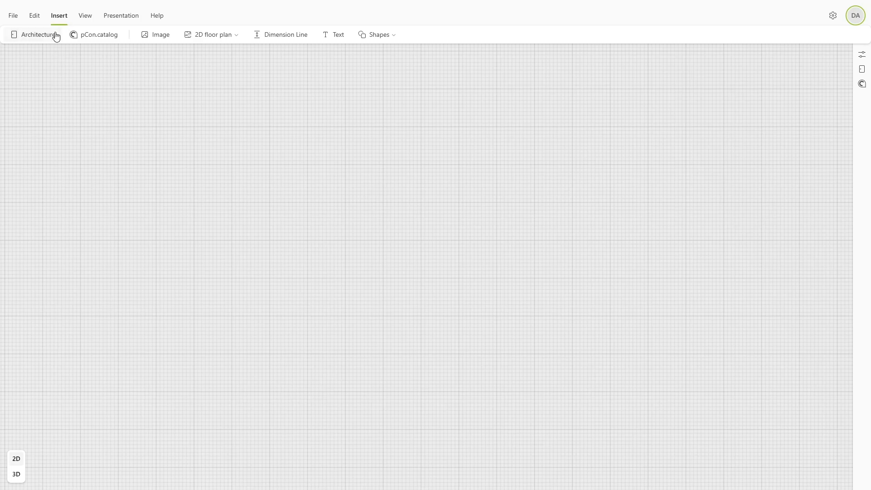
left_click(38, 35)
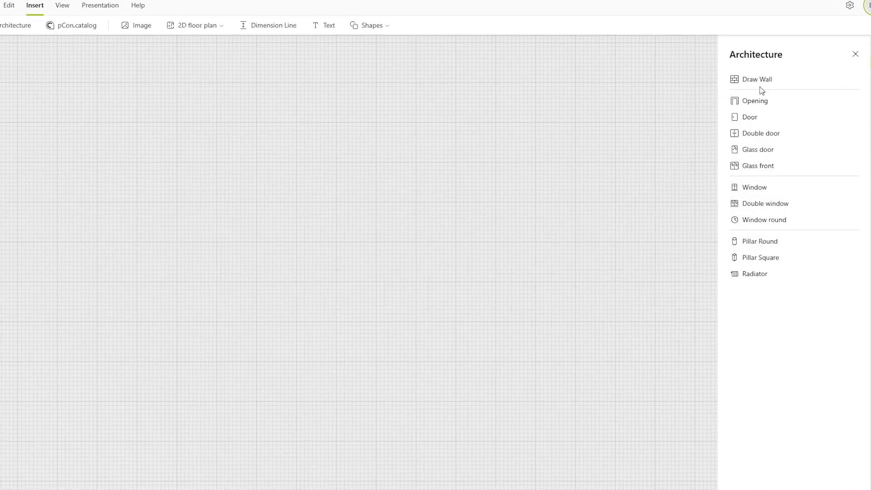
left_click(755, 79)
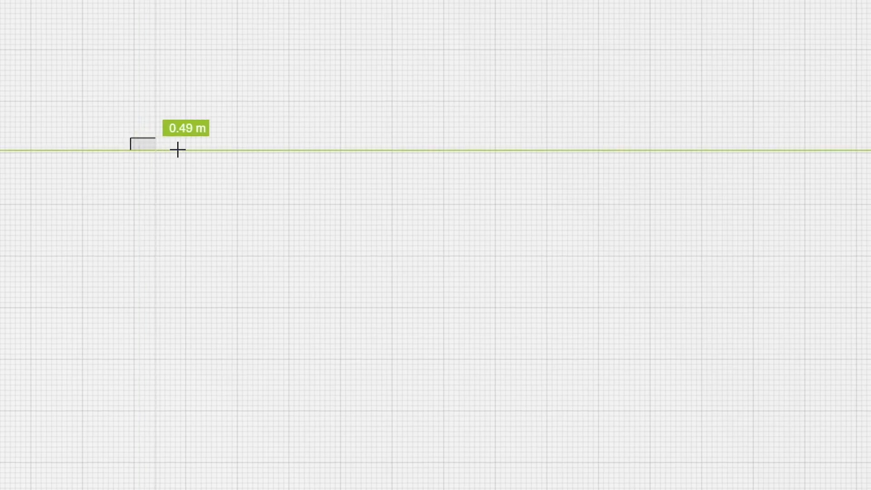
- Click out the connected wall corners of the L-shaped room using Ctrl and Shift, finishing with Esc
left_click_drag(177, 151, 339, 151)
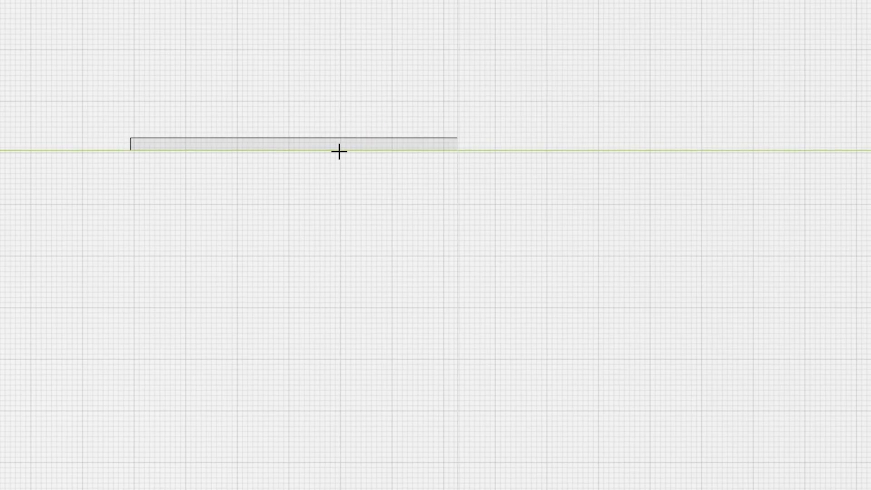
left_click_drag(340, 153, 494, 172)
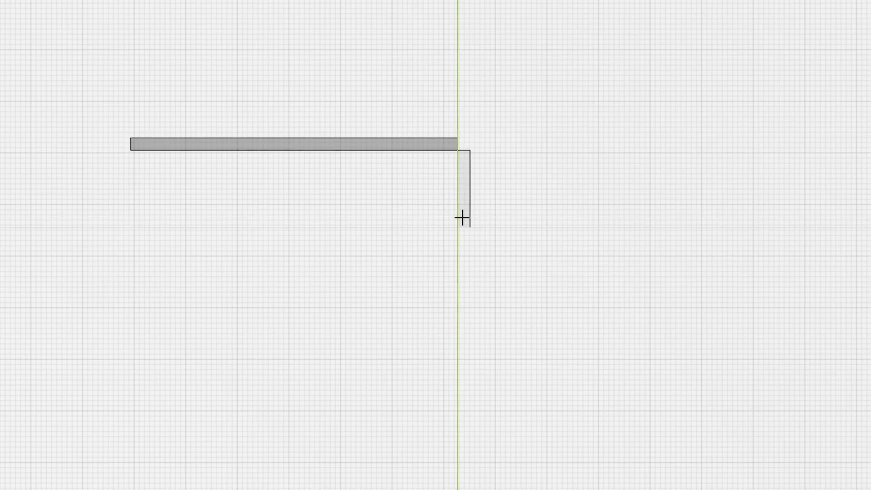
key("ctrl")
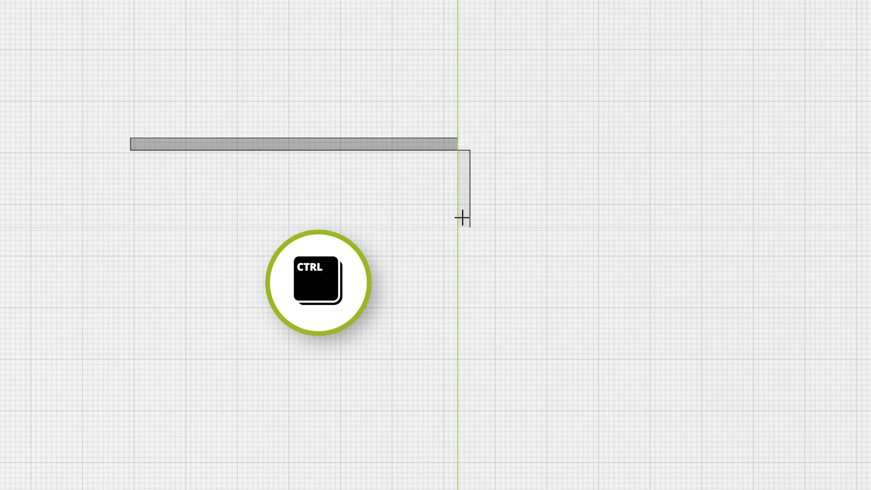
key("shift")
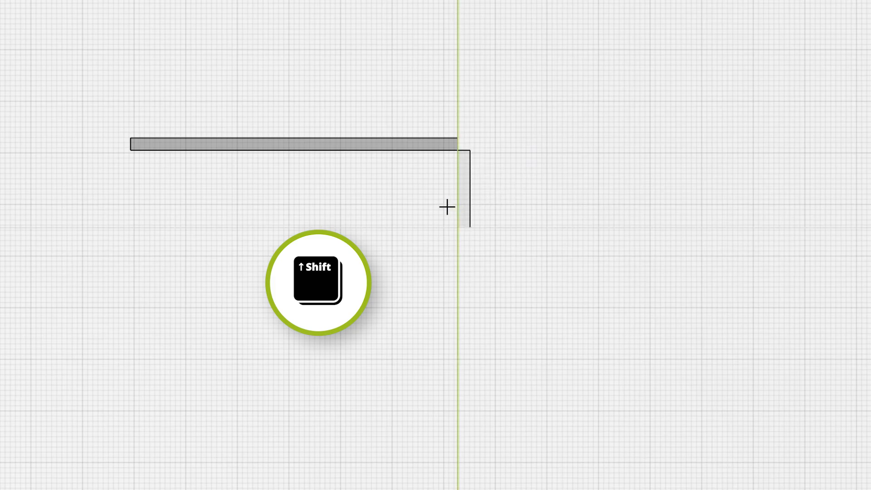
key("Escape")
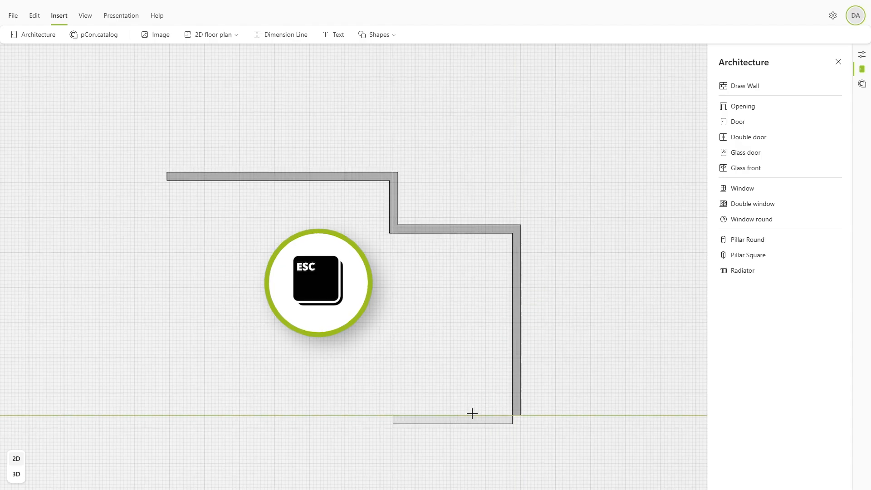
key("Escape")
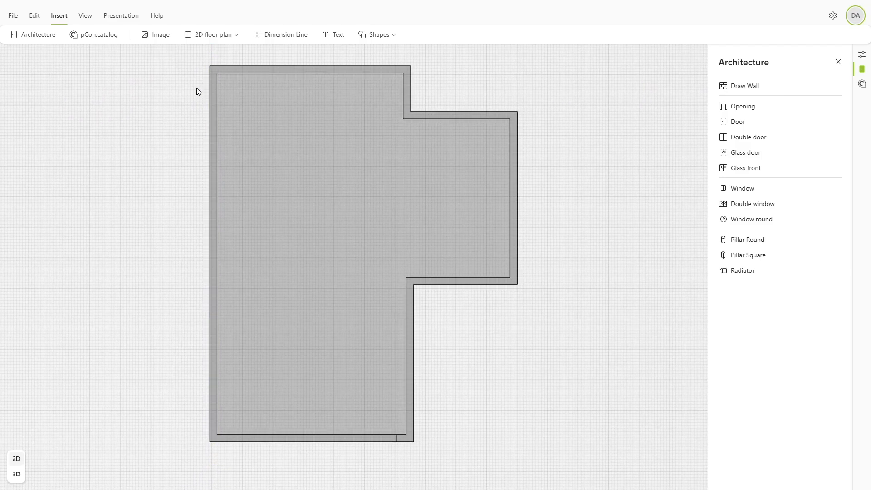
- In 3D select the floor and give it a Parquet category wood-pattern material
left_click(16, 473)
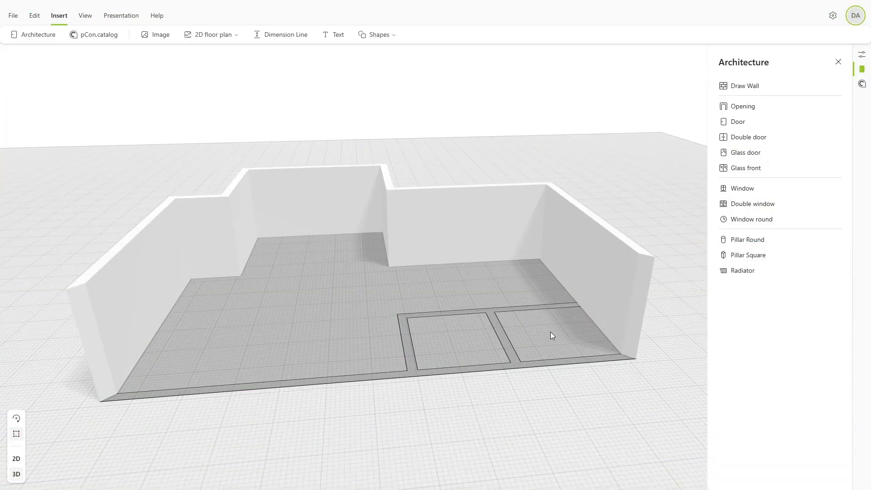
left_click(445, 342)
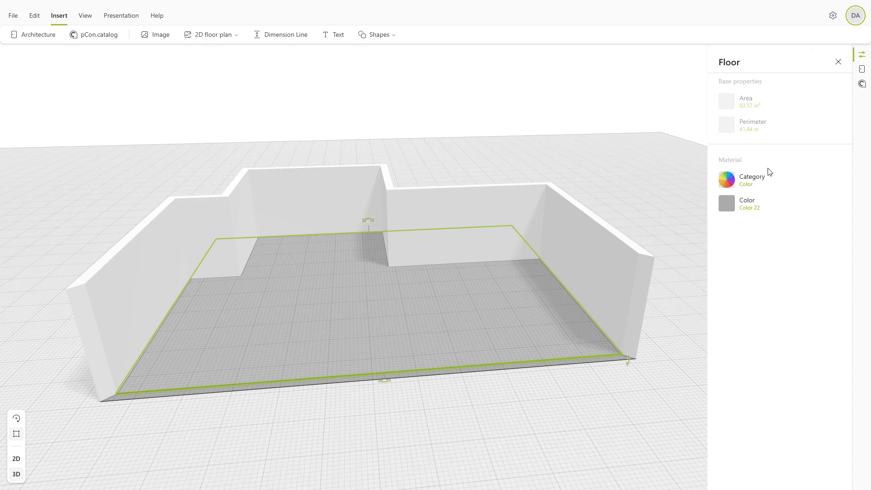
left_click(753, 180)
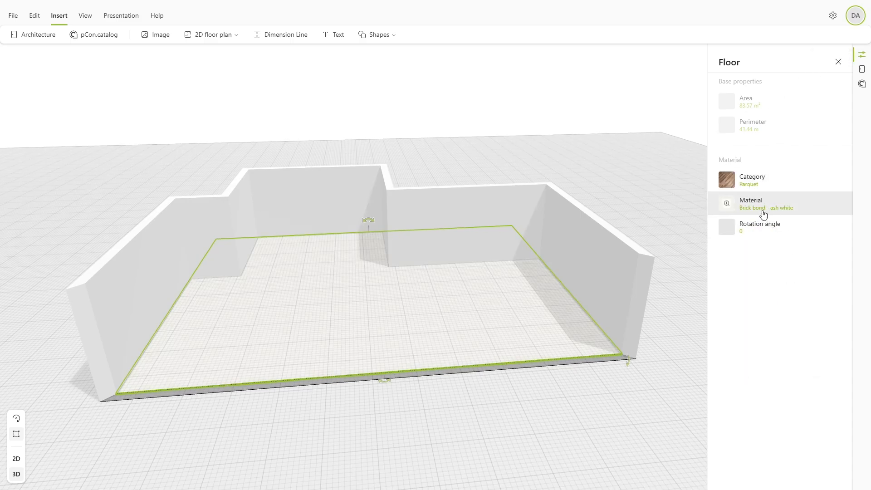
left_click(766, 203)
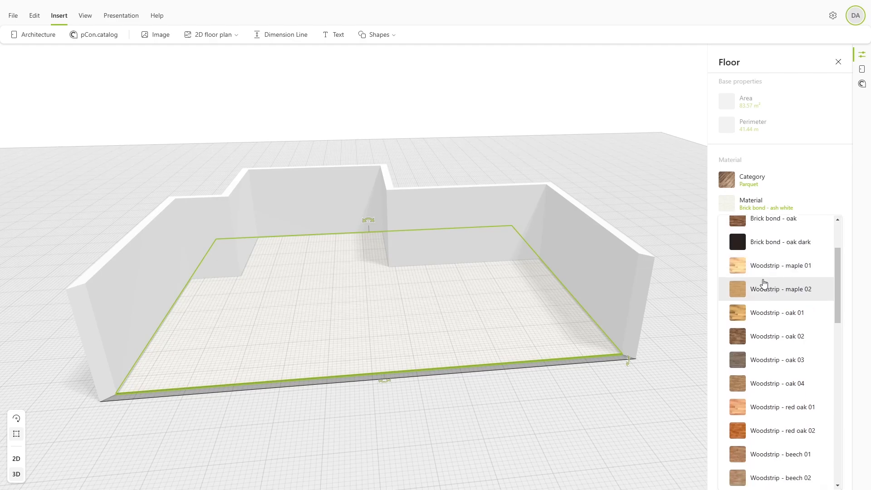
left_click(780, 359)
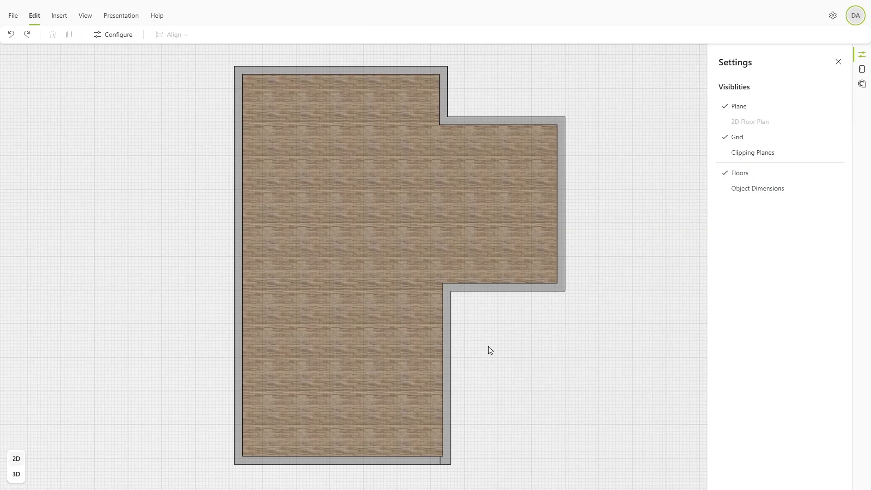
- Select the notch's inner wall, raise its length from 5.15 m to 6.15 m, then undo
left_click(446, 361)
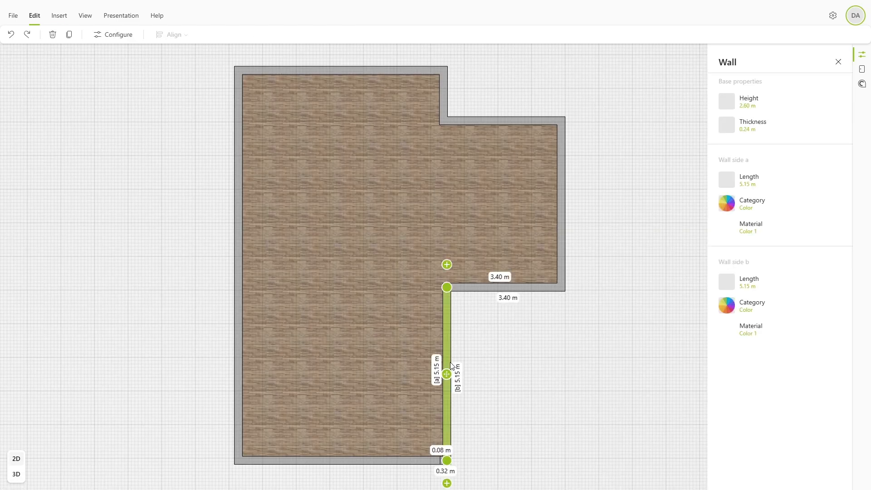
mouse_move(454, 337)
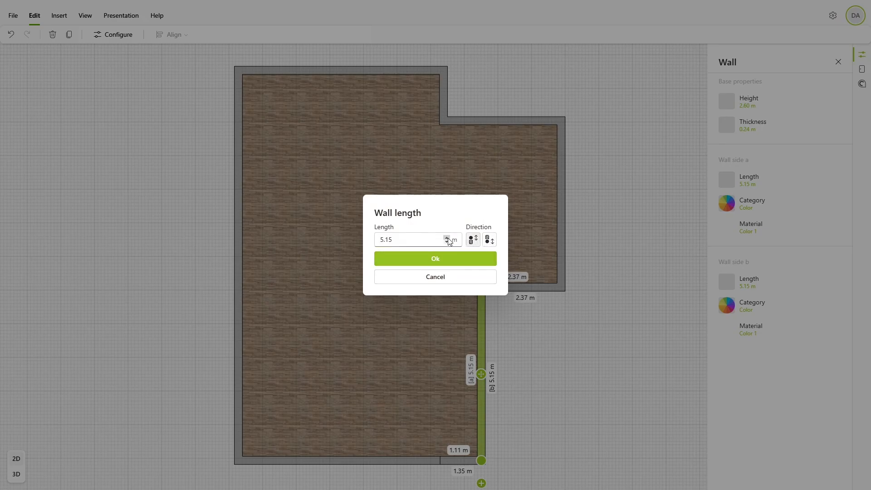
left_click(435, 258)
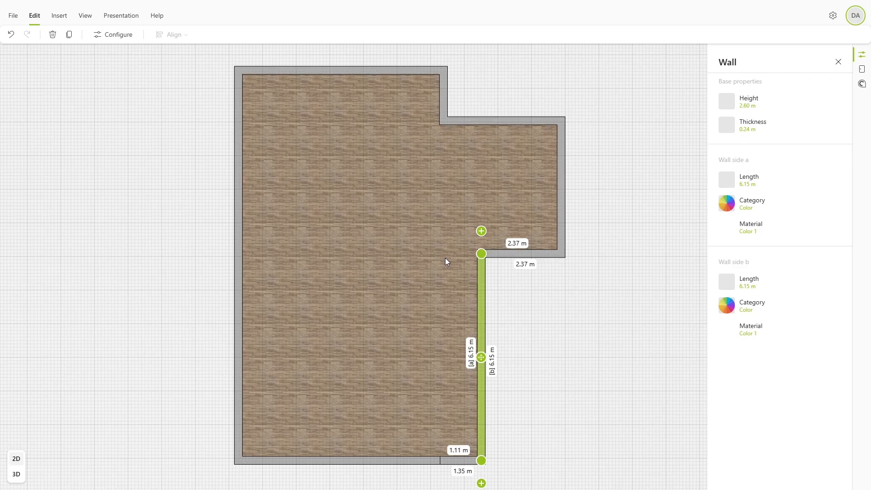
key("ctrl+z")
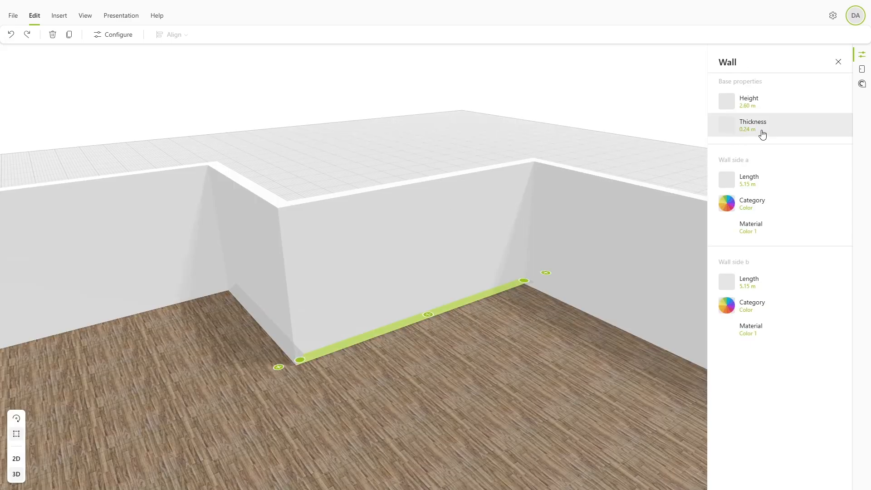
- Set wall Thickness to 0.26 m with Apply to all walls and confirm
left_click(752, 125)
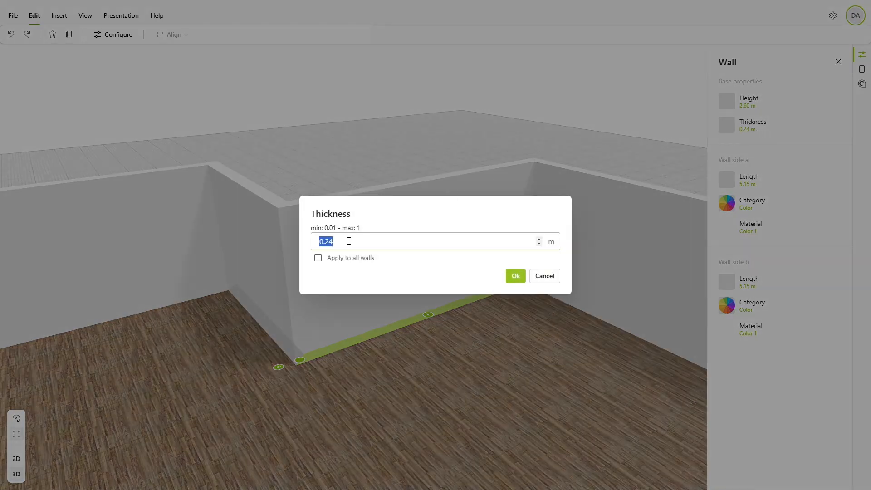
type("0.26")
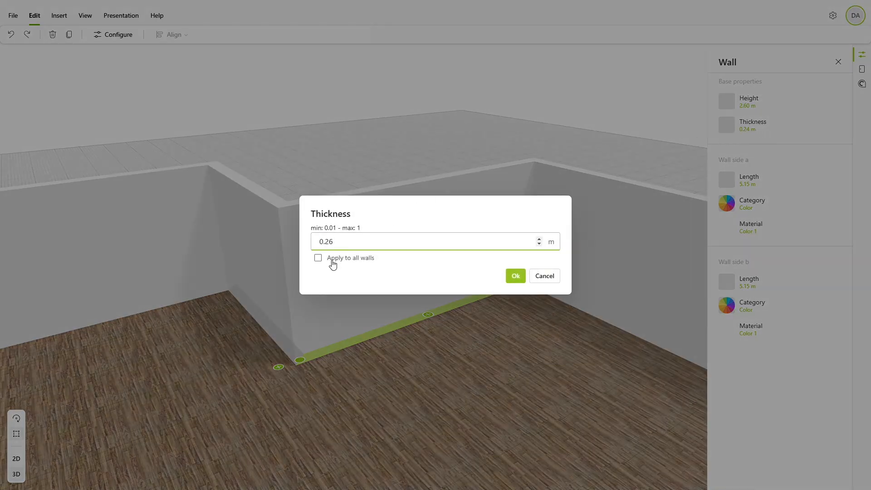
left_click(317, 258)
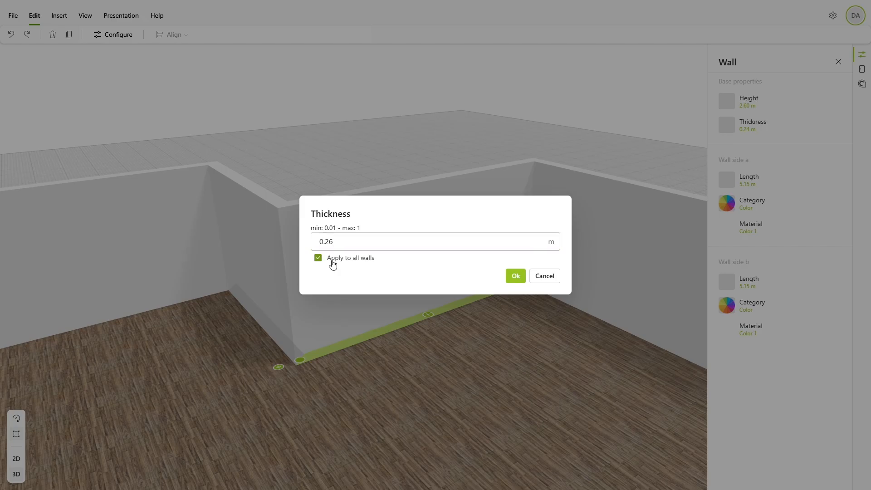
left_click(514, 276)
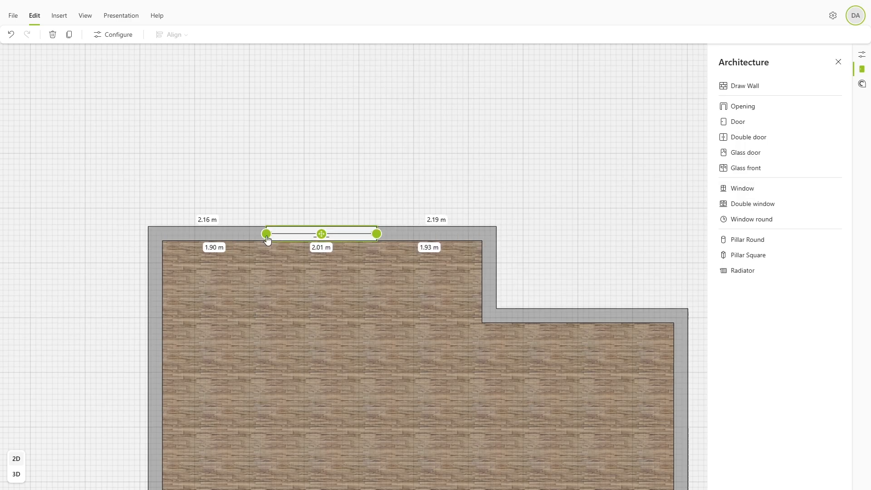
- In 3D select the window and set its Segments to 3
left_click(16, 473)
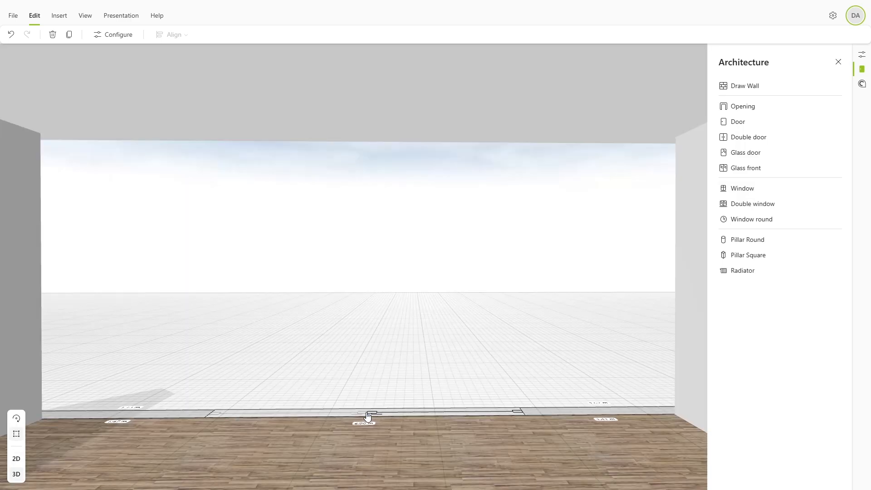
left_click(751, 203)
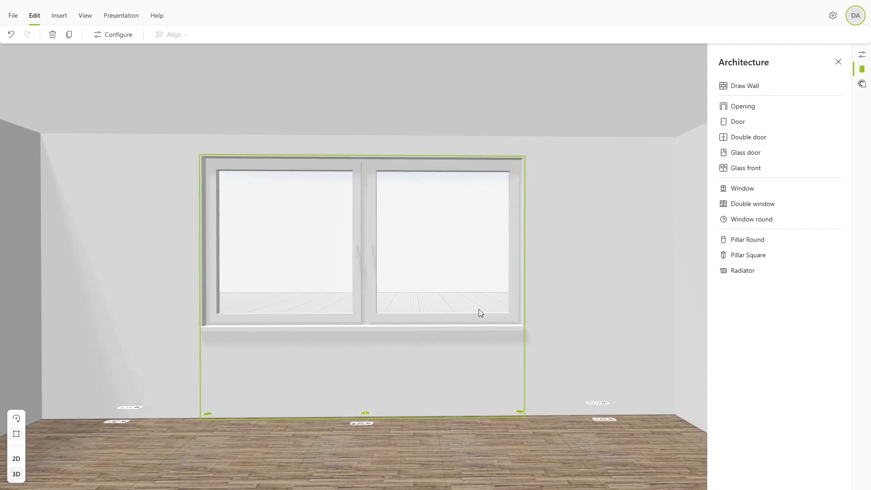
mouse_move(861, 67)
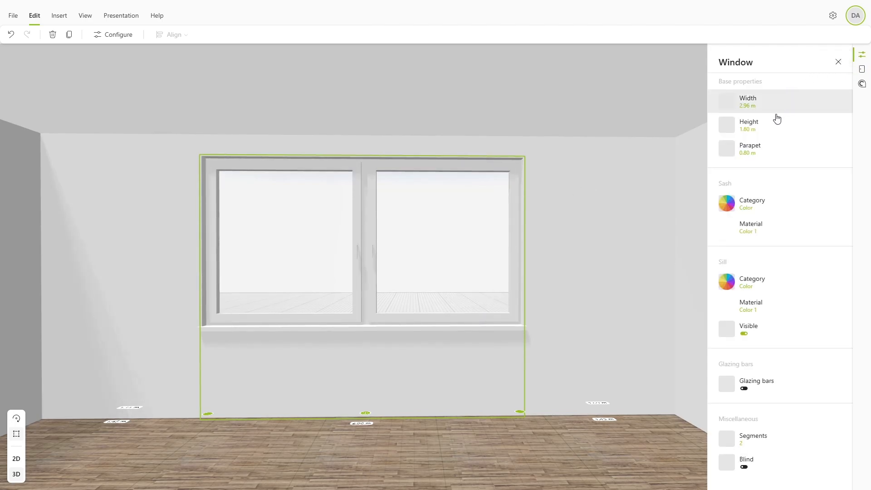
mouse_move(763, 220)
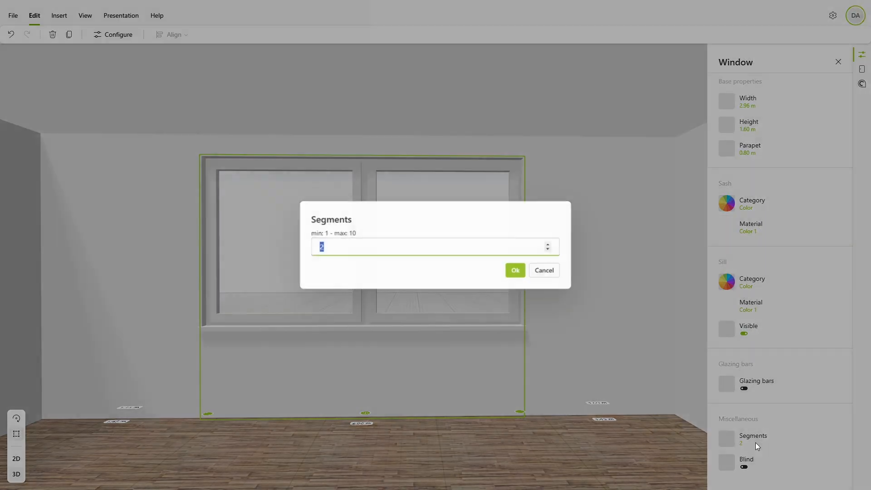
type("3")
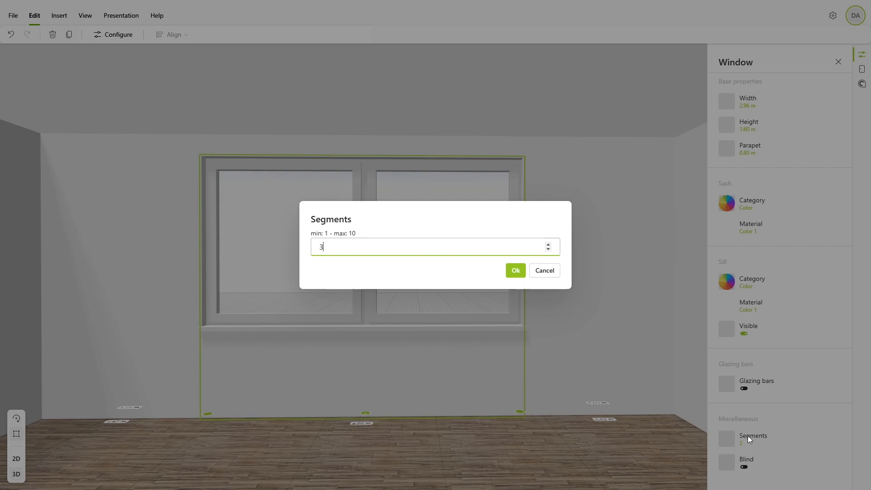
left_click(514, 271)
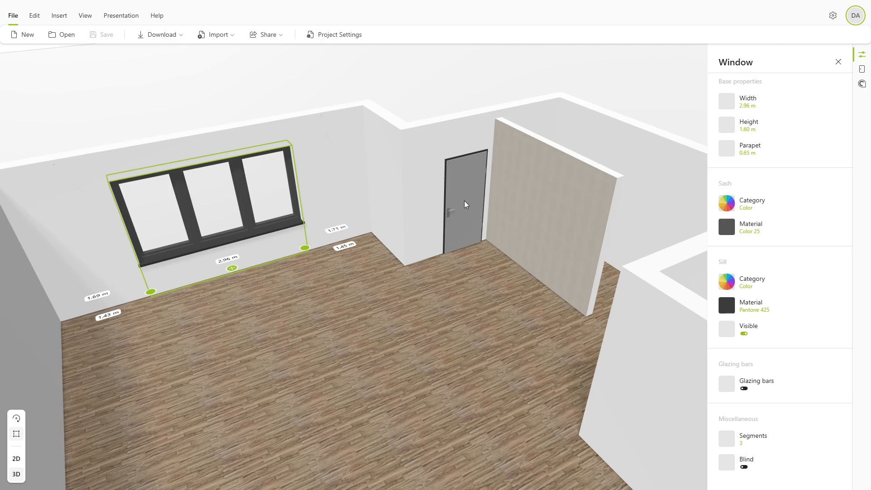
- Inspect the door, then confirm a rotation angle for the floors' parquet pattern
left_click(460, 205)
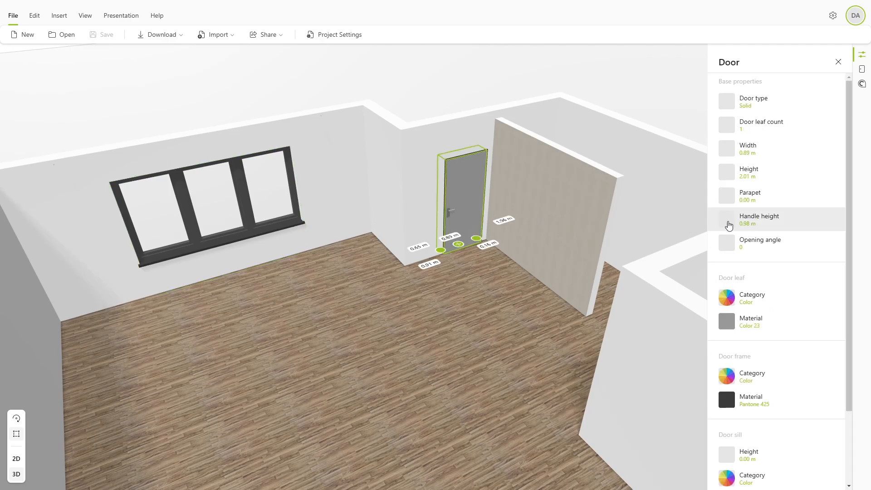
scroll("down", 3)
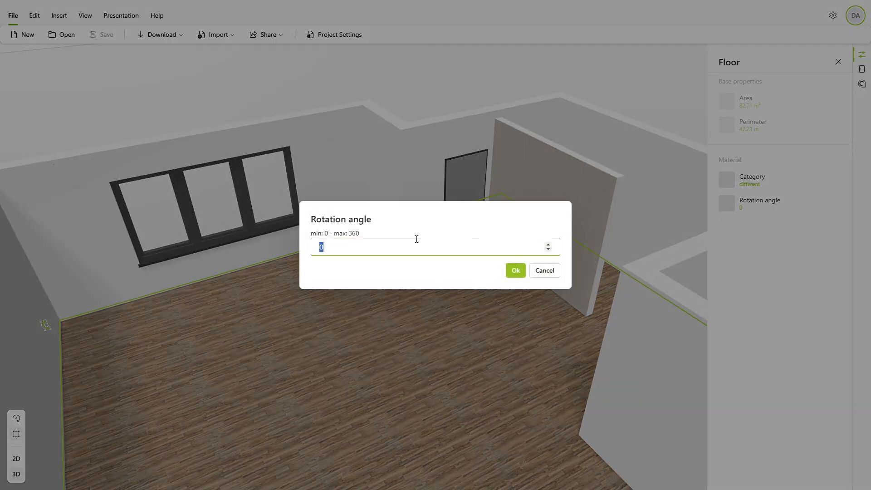
left_click(514, 270)
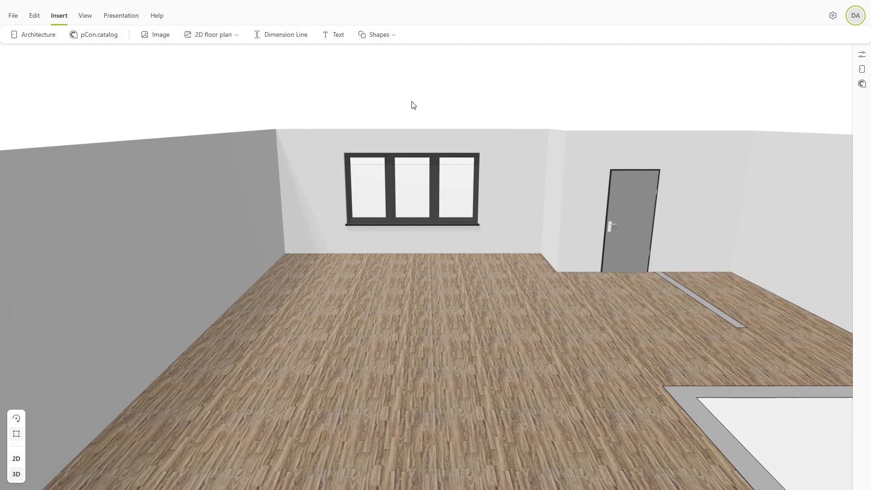
mouse_move(95, 63)
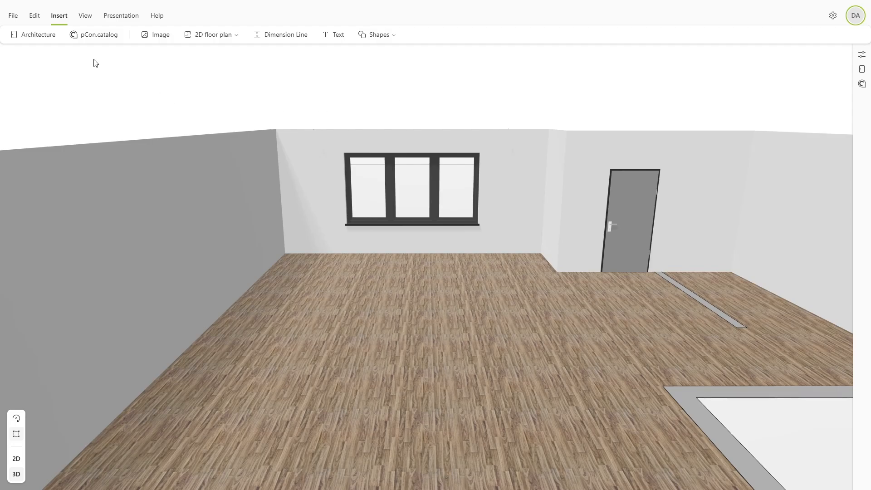
- From the pCon.catalog favourites, start configuring the Living Landscape 755 version D21 corner sofa
left_click(99, 35)
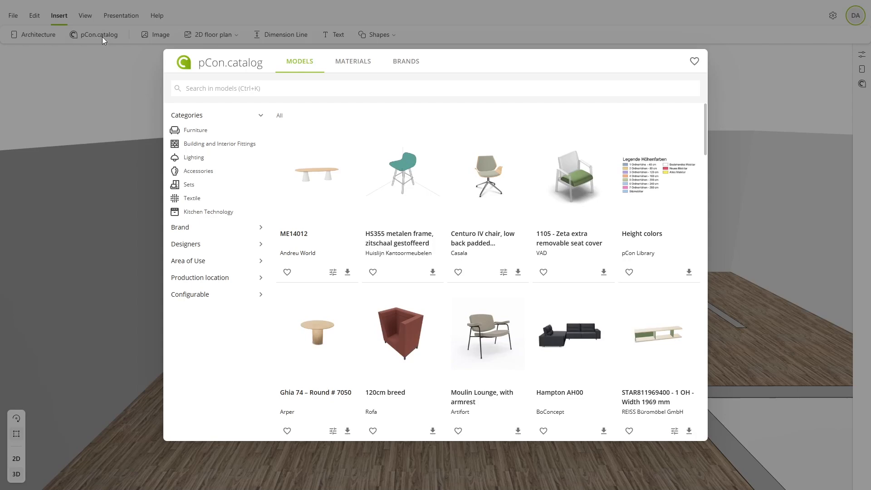
mouse_move(707, 131)
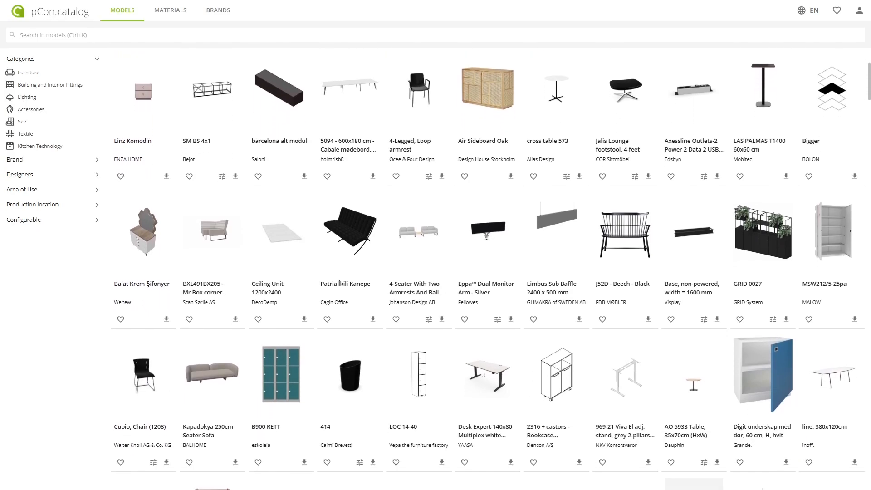
scroll("down", 3)
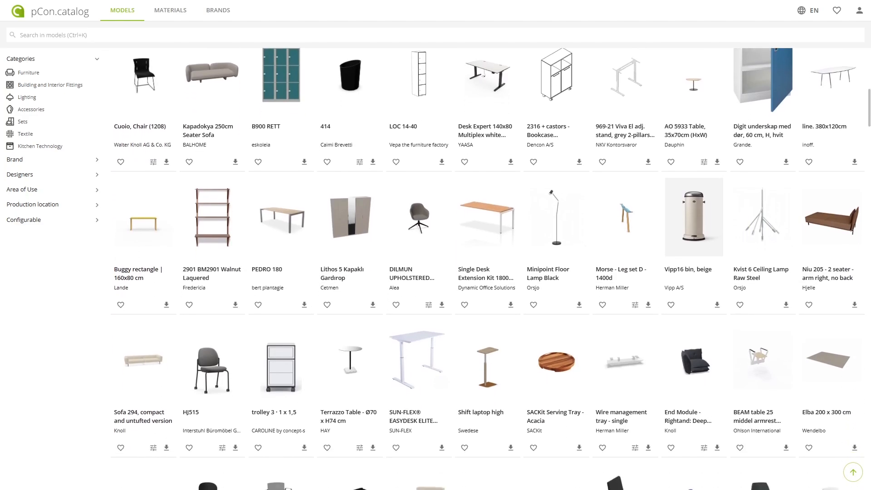
scroll("down", 3)
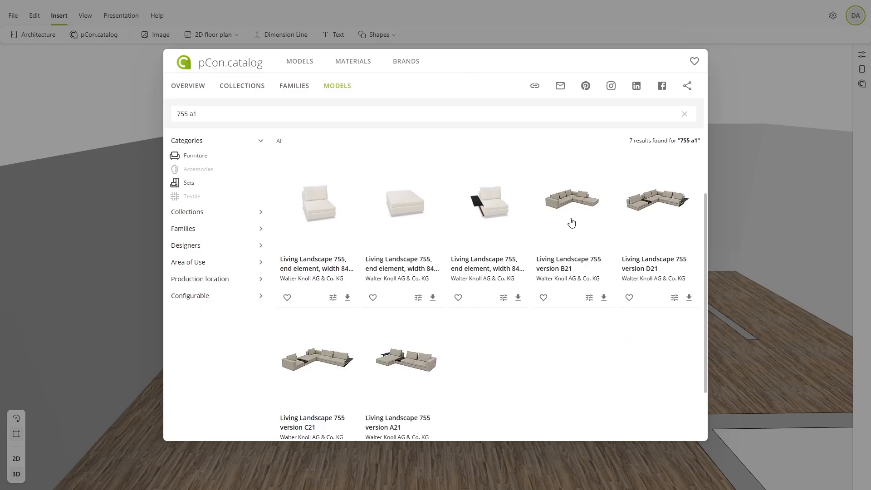
mouse_move(689, 298)
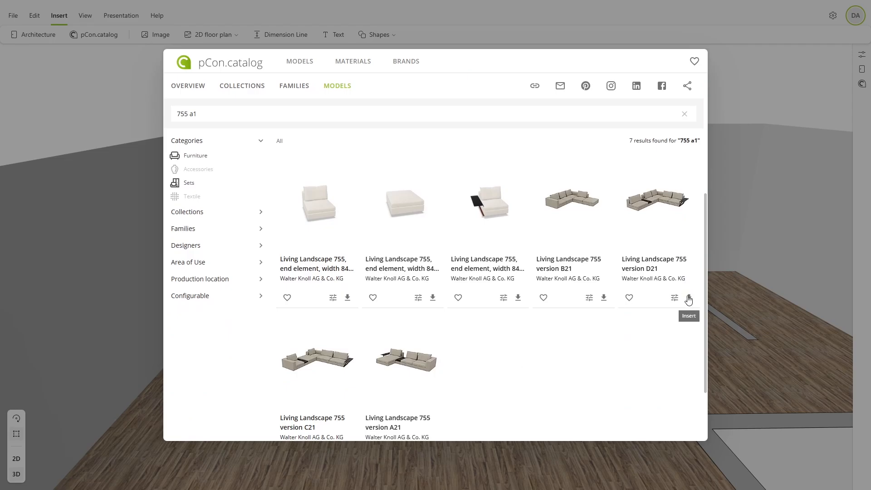
left_click(693, 62)
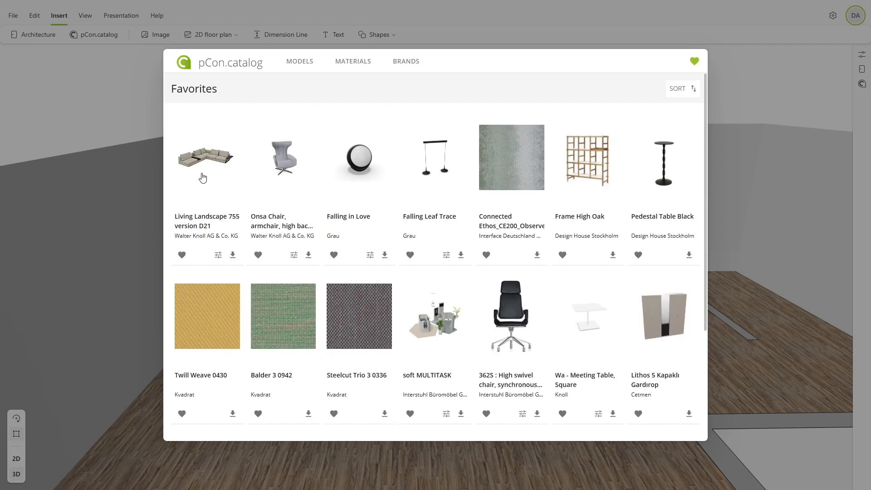
mouse_move(232, 254)
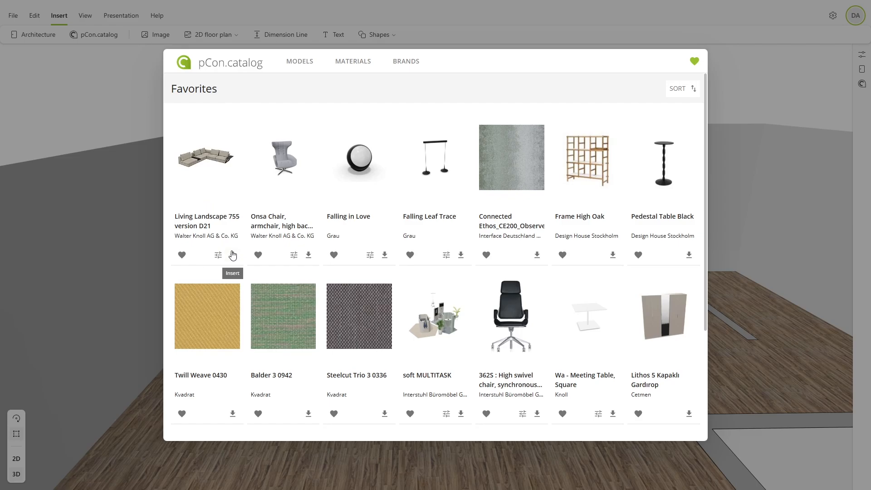
mouse_move(218, 255)
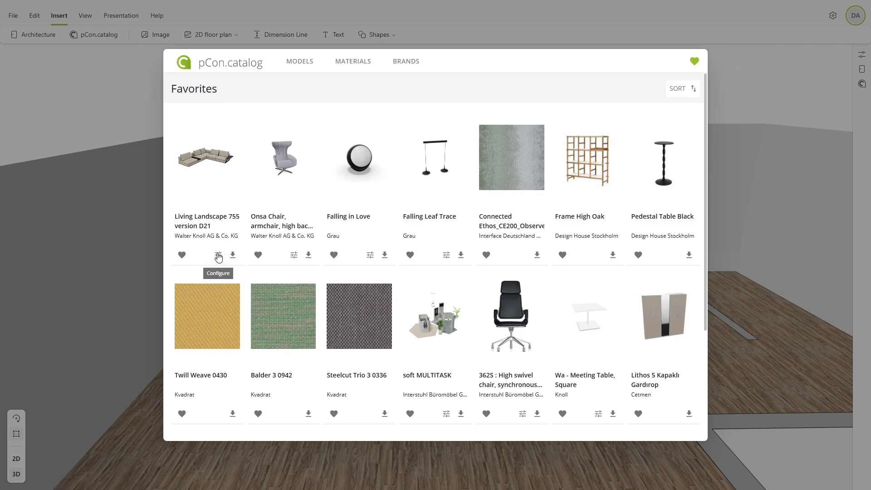
left_click(218, 255)
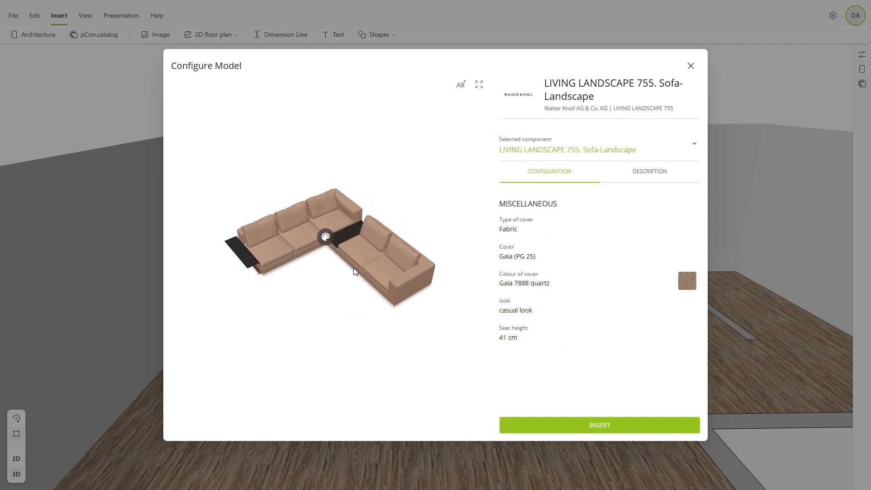
- Insert the configured corner sofa, position it on the plan and rotate it to 90° in 3D
left_click(599, 425)
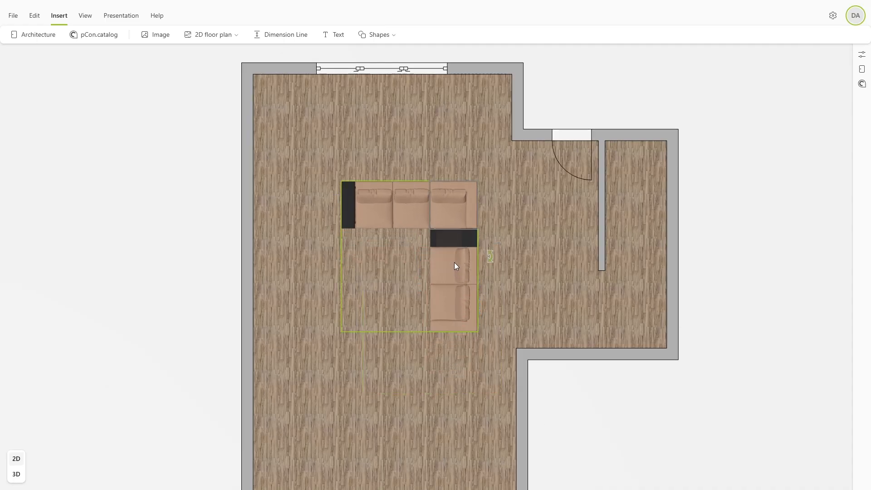
left_click_drag(455, 266, 410, 211)
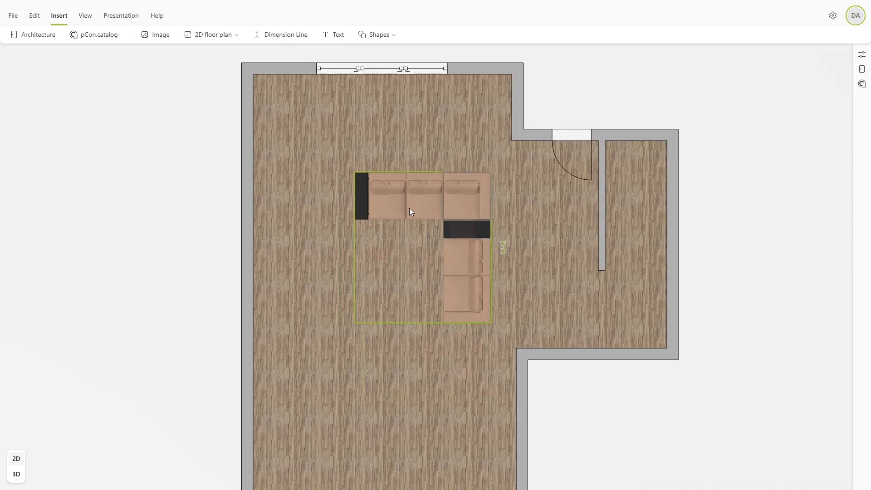
left_click(17, 474)
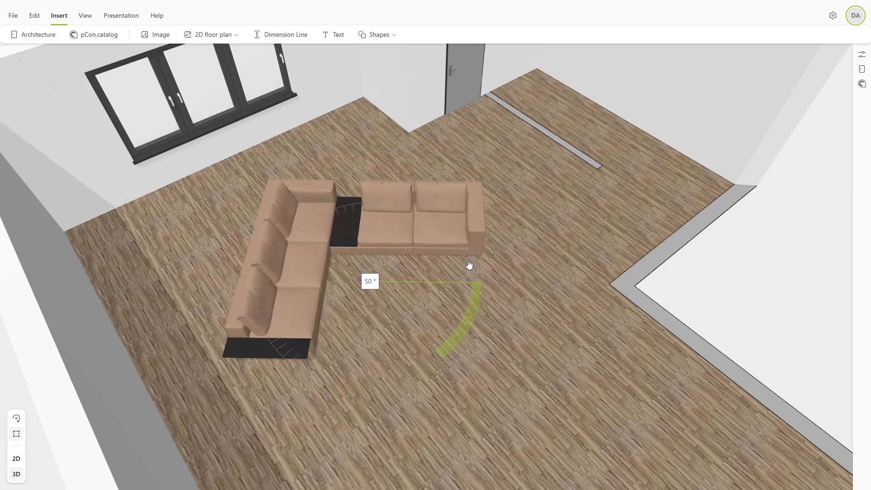
left_click_drag(470, 264, 448, 249)
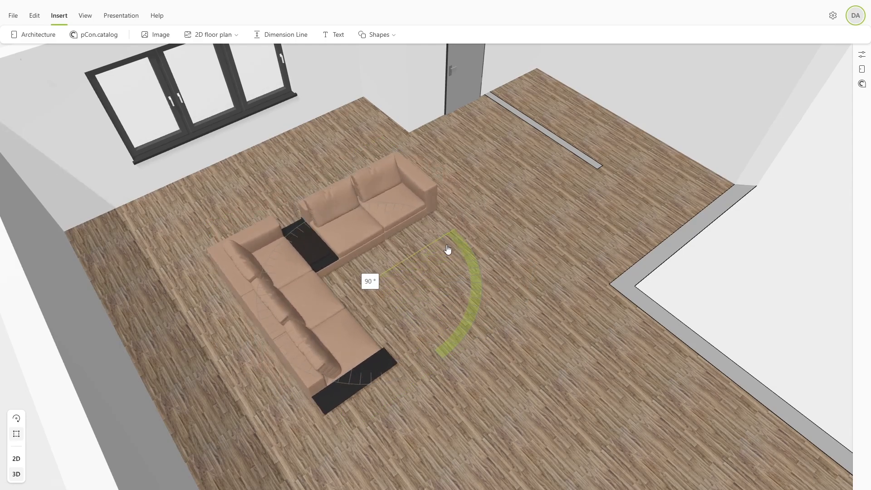
left_click_drag(448, 248, 422, 341)
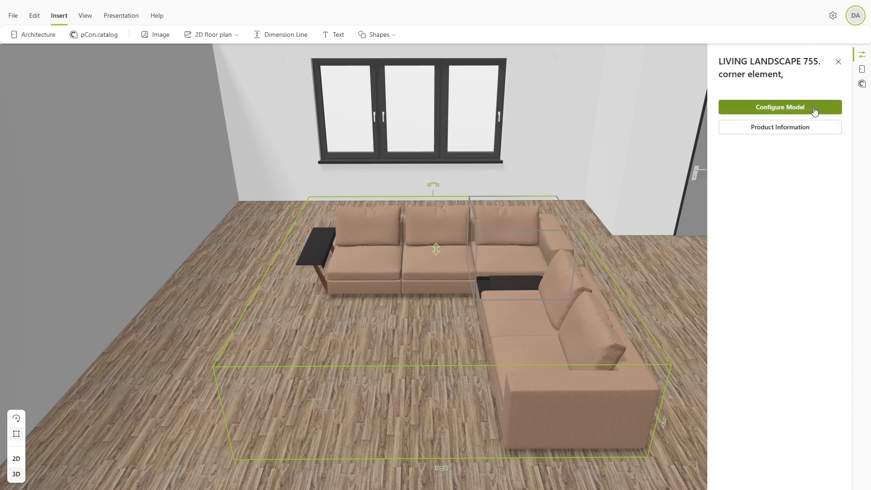
- Reconfigure the selected sofa with the Tonga 7622 amber cover and apply it
left_click(779, 107)
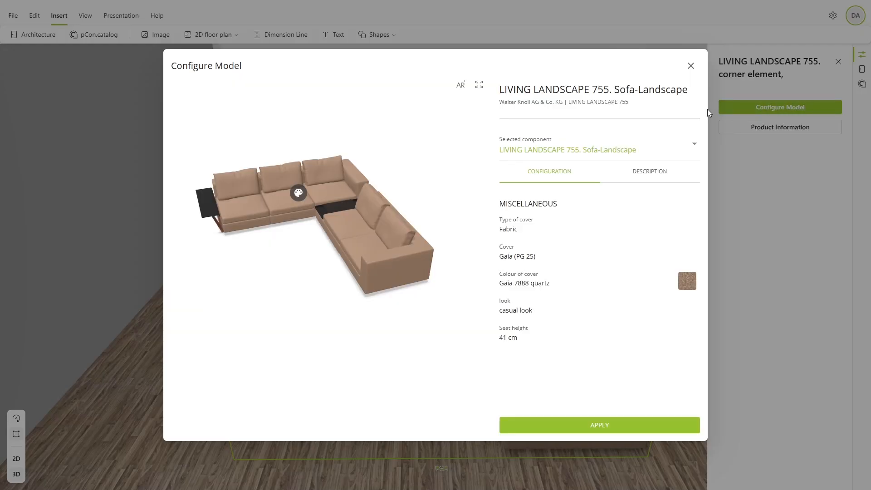
left_click(517, 256)
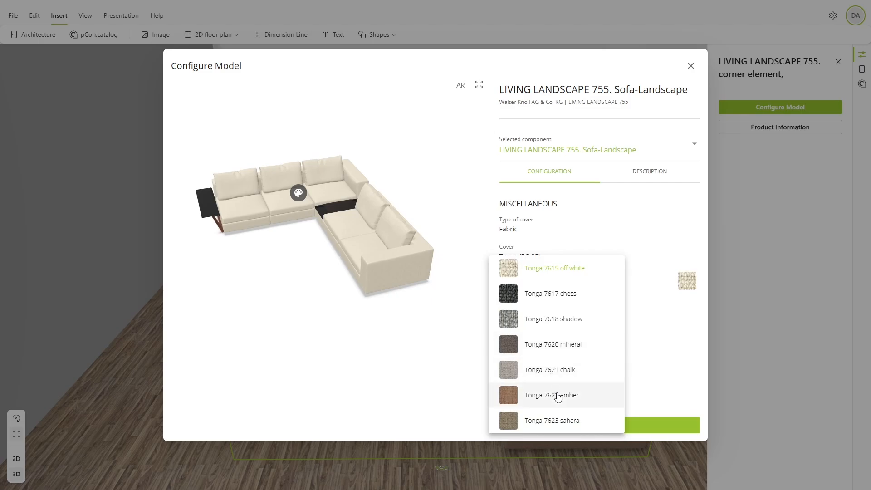
left_click(551, 395)
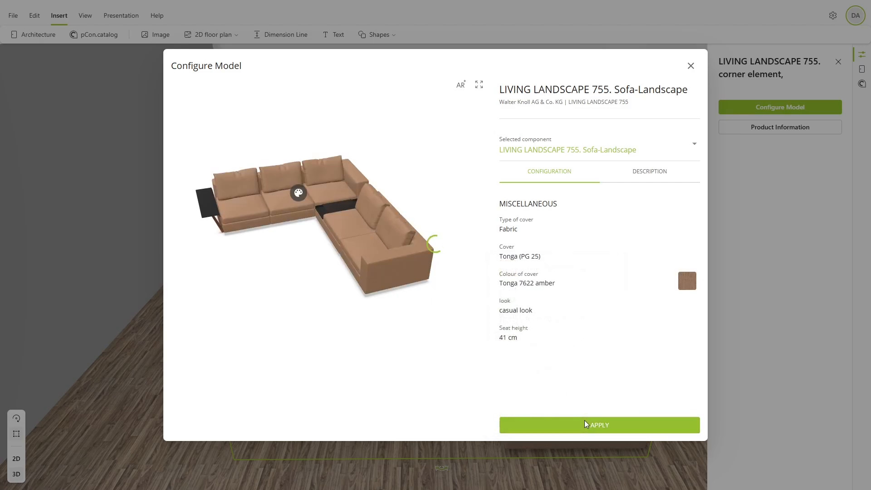
left_click(599, 425)
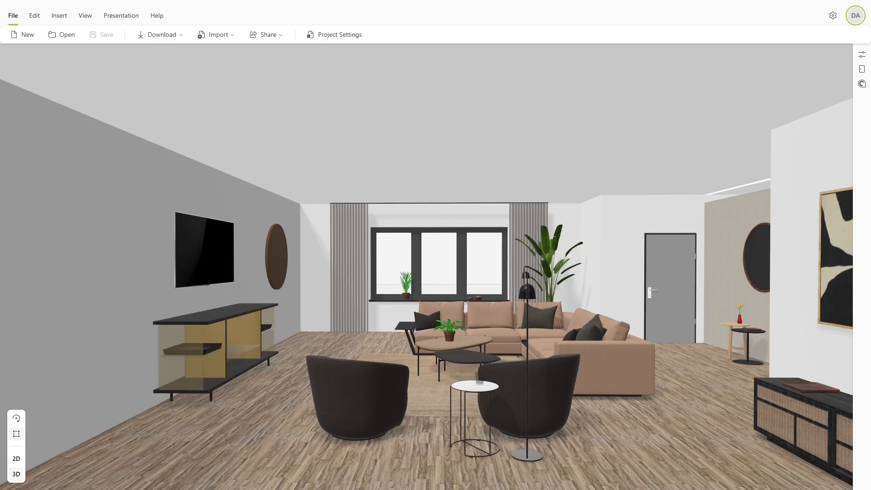
- Browse the pCon.catalog materials filtered to Parquet to pick a floor material
left_click(58, 15)
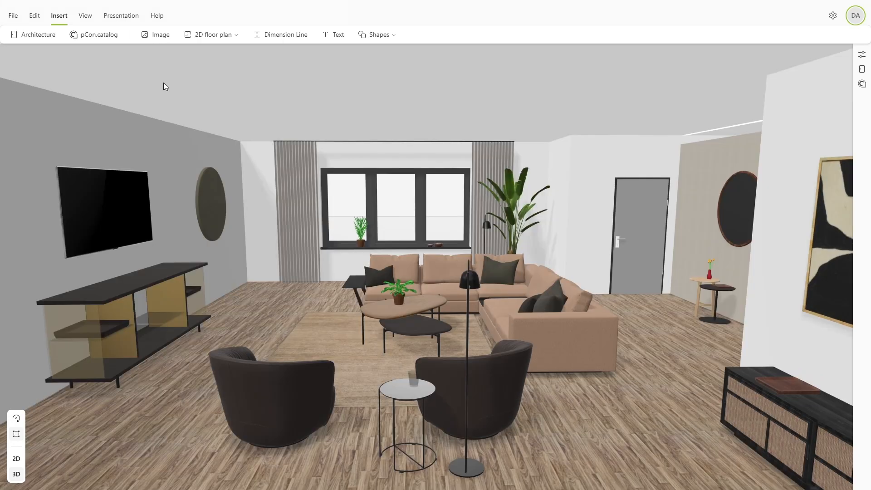
left_click(99, 34)
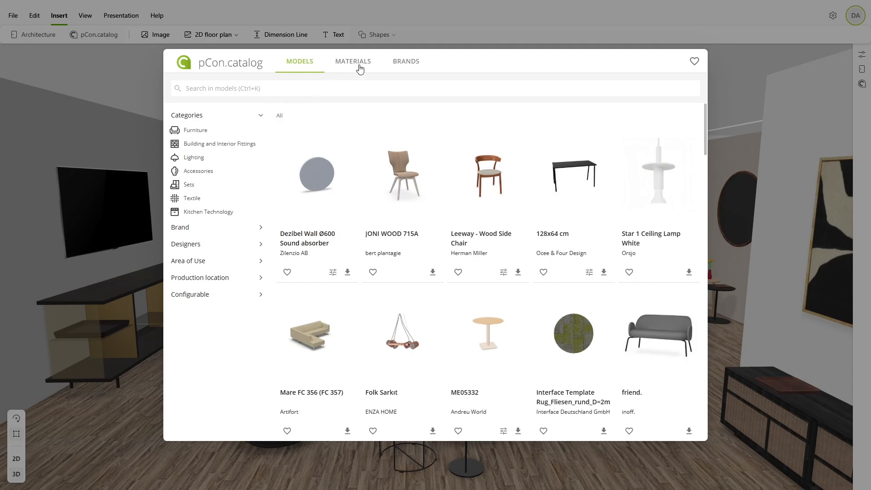
left_click(353, 62)
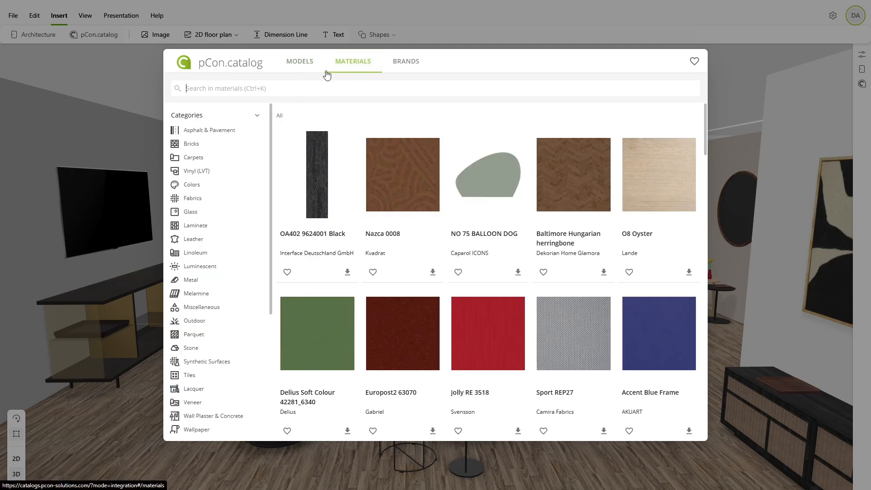
scroll("down", 3)
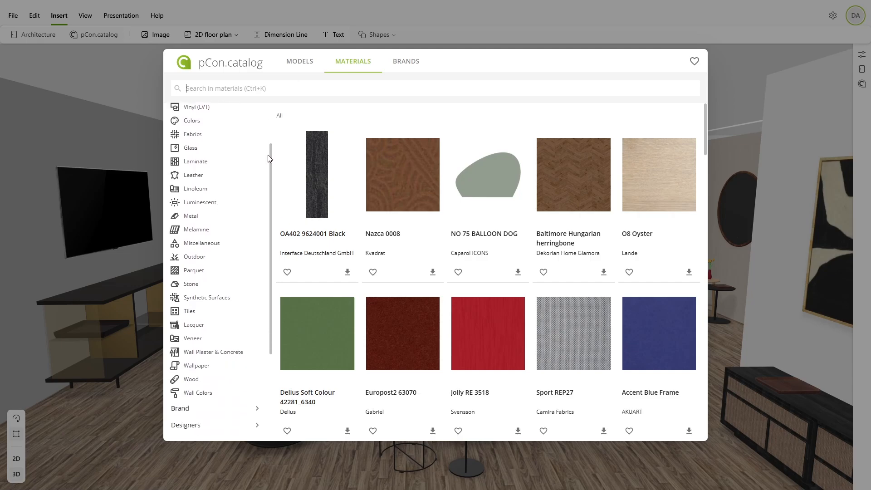
scroll("down", 3)
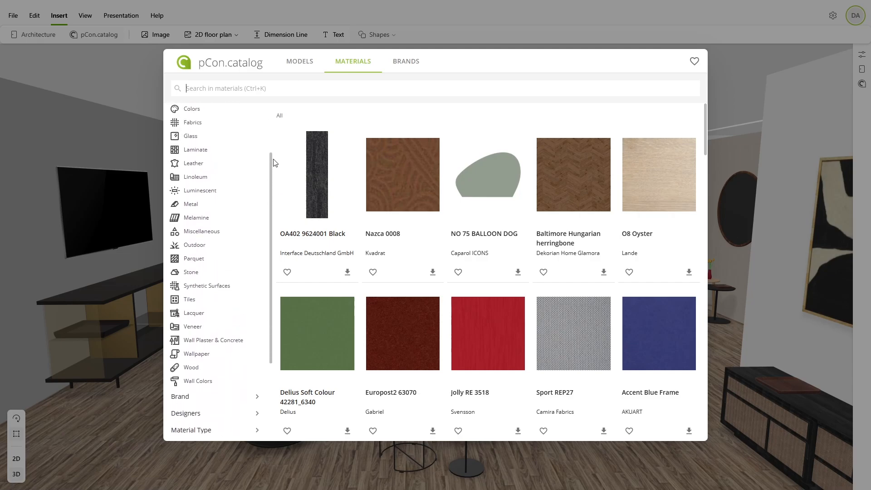
left_click(194, 264)
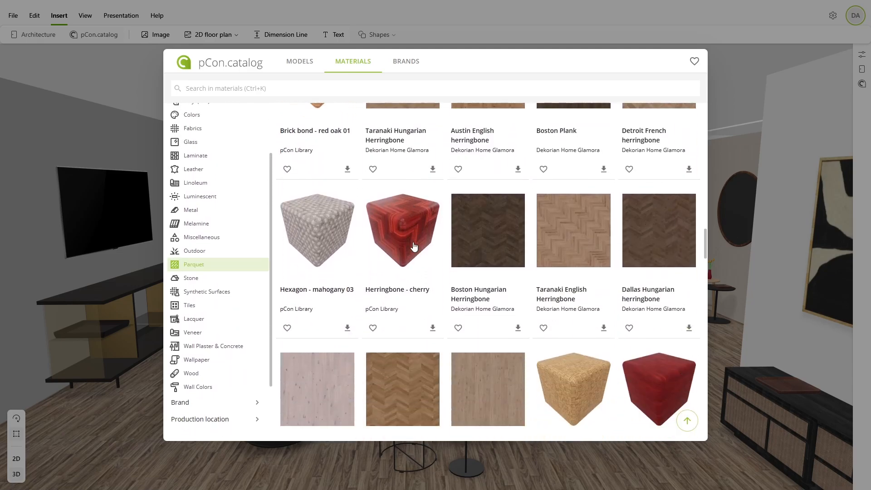
scroll("down", 3)
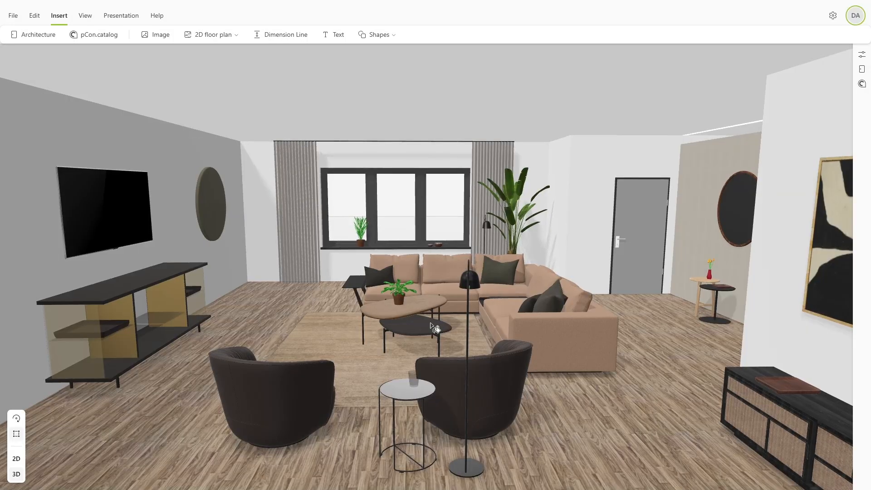
- Apply the chosen lighter grey parquet material to the living room floor
left_click(552, 334)
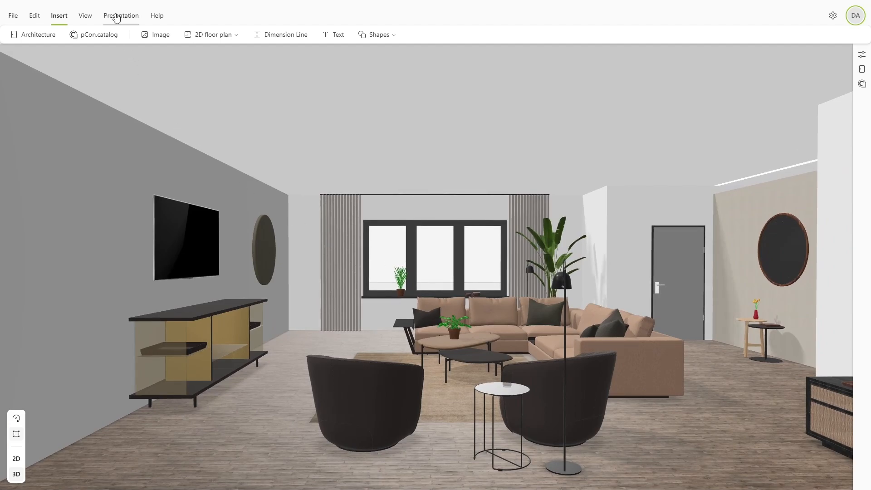
- Capture a fourth snapshot of the grey-parquet room and select it in the gallery
left_click(121, 15)
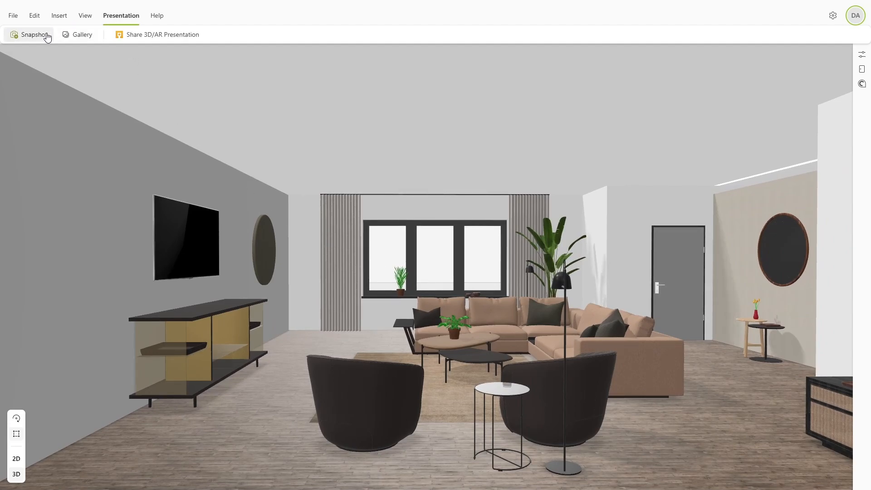
left_click(33, 35)
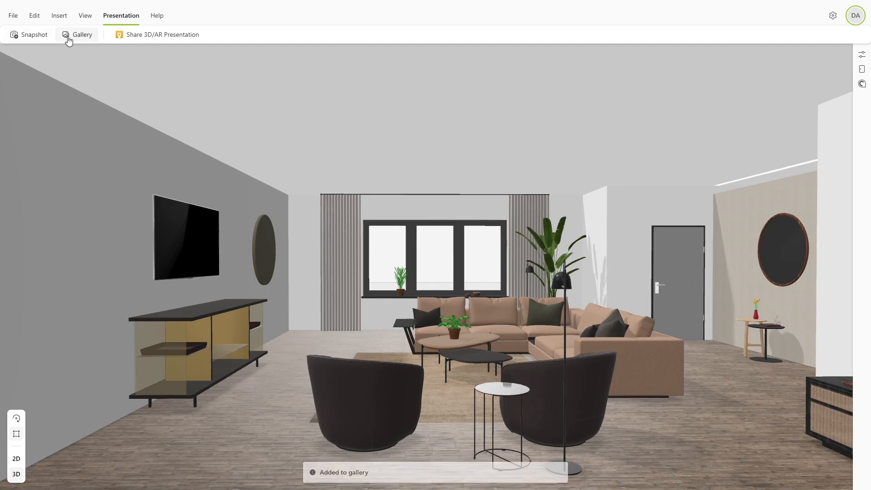
left_click(81, 35)
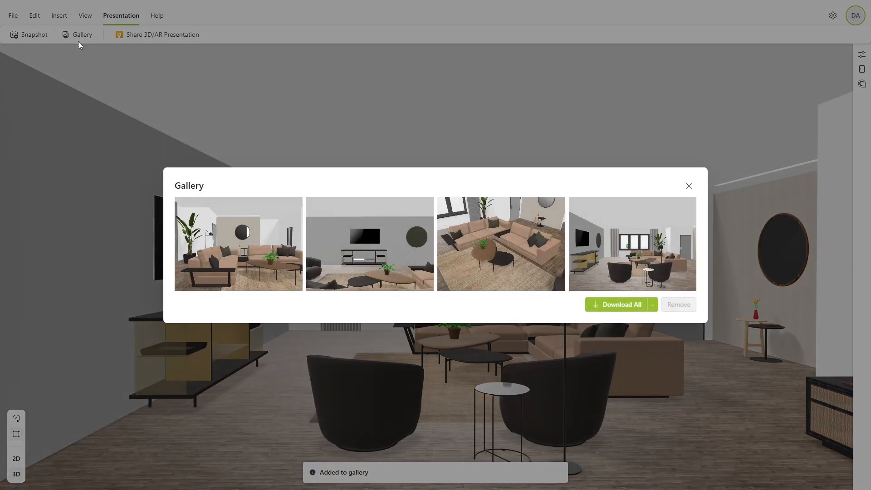
left_click(632, 243)
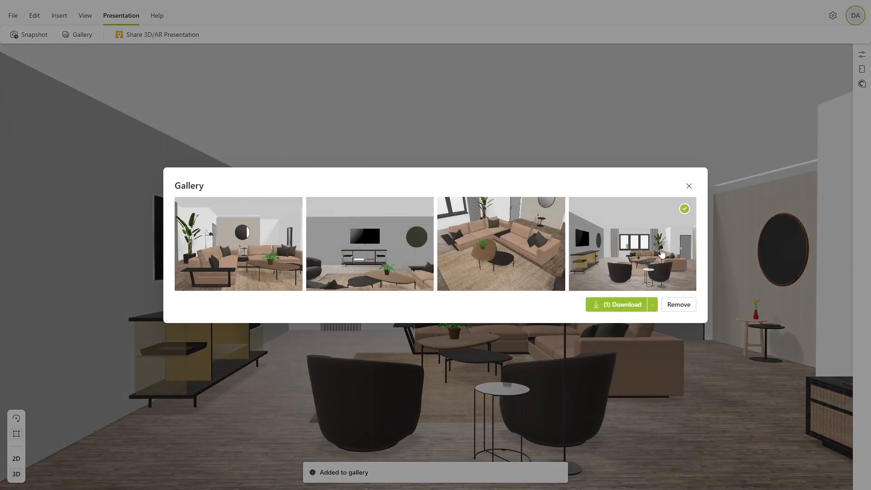
left_click(621, 304)
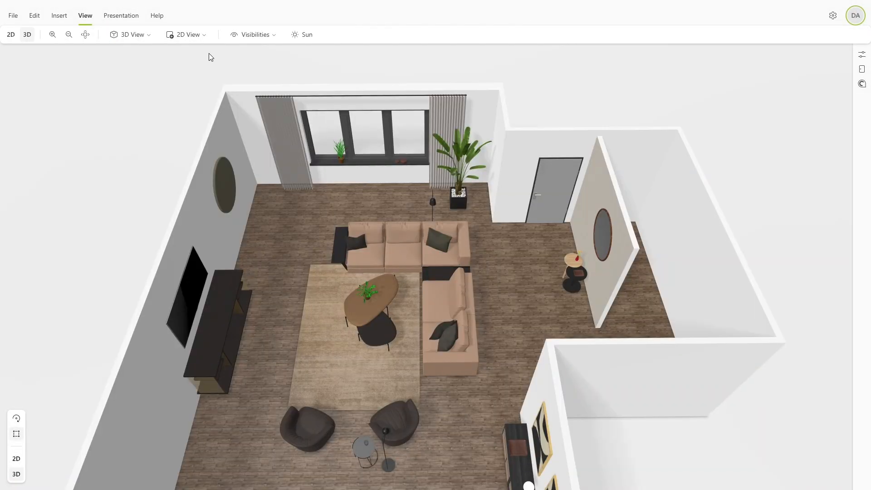
- In the Visibilities sun settings, set altitude to 47 and azimuth to 91
left_click(253, 34)
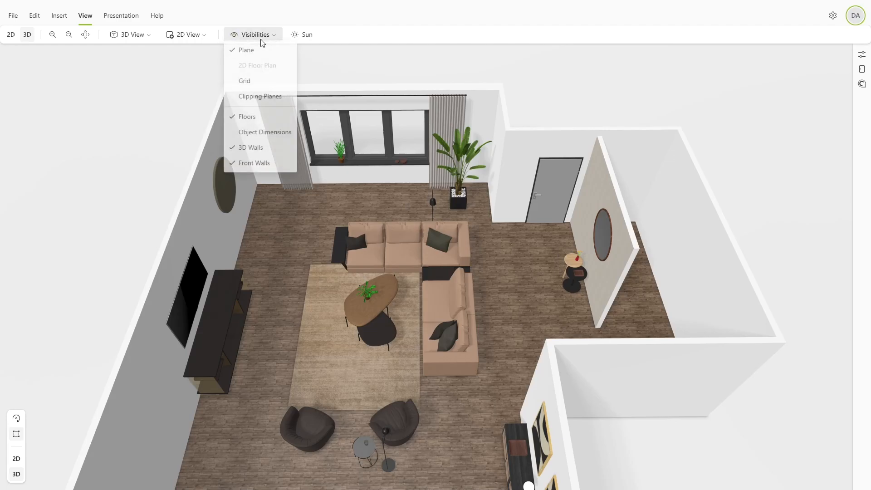
mouse_move(257, 82)
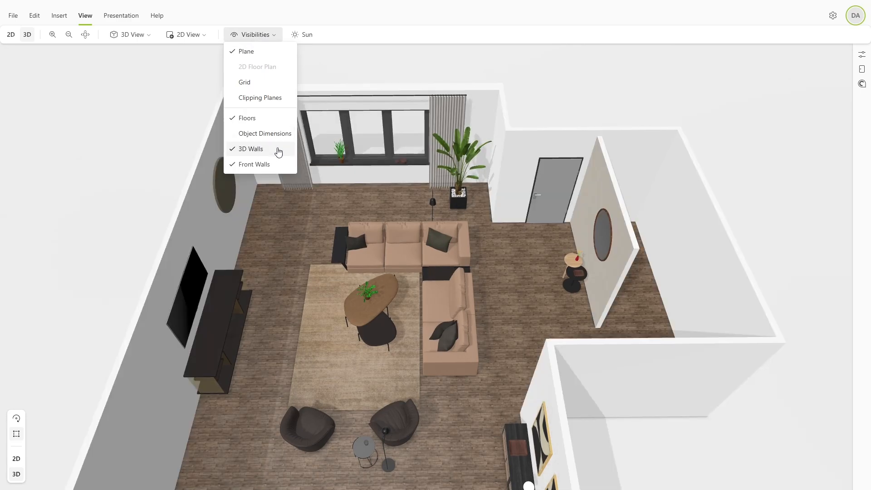
left_click(254, 164)
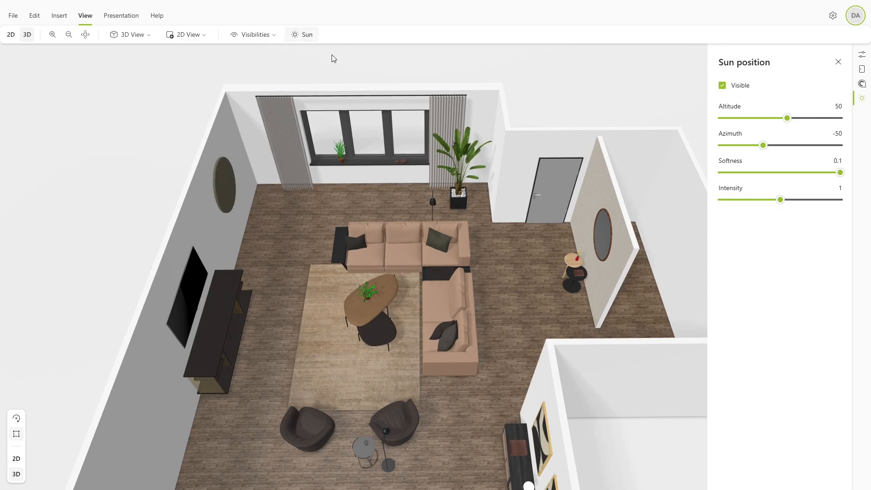
left_click_drag(786, 118, 739, 118)
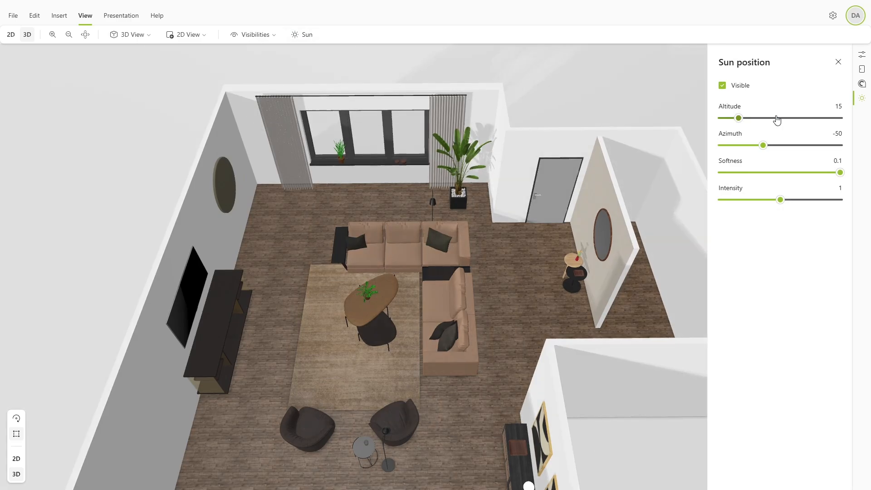
left_click_drag(738, 118, 782, 118)
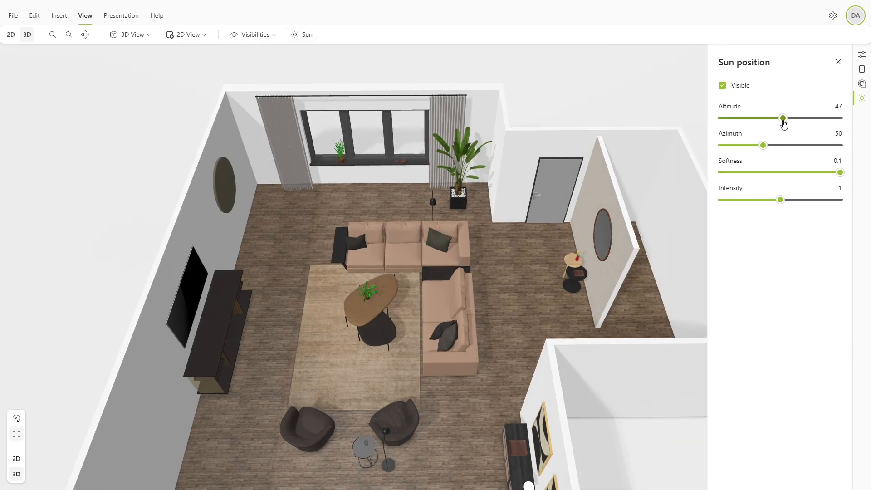
left_click_drag(763, 145, 811, 146)
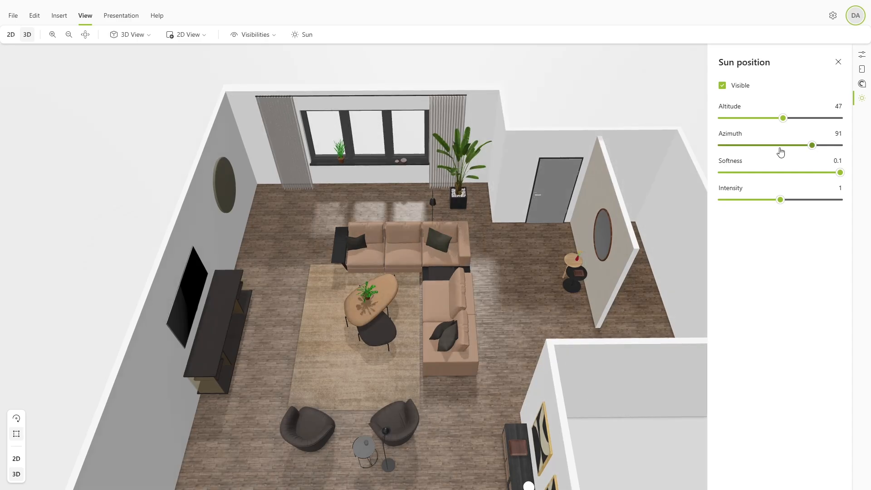
left_click_drag(812, 145, 754, 145)
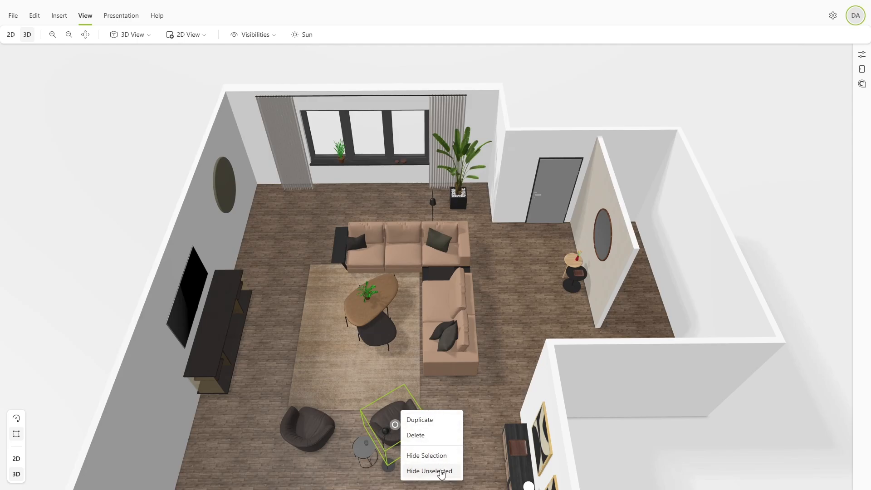
mouse_move(449, 460)
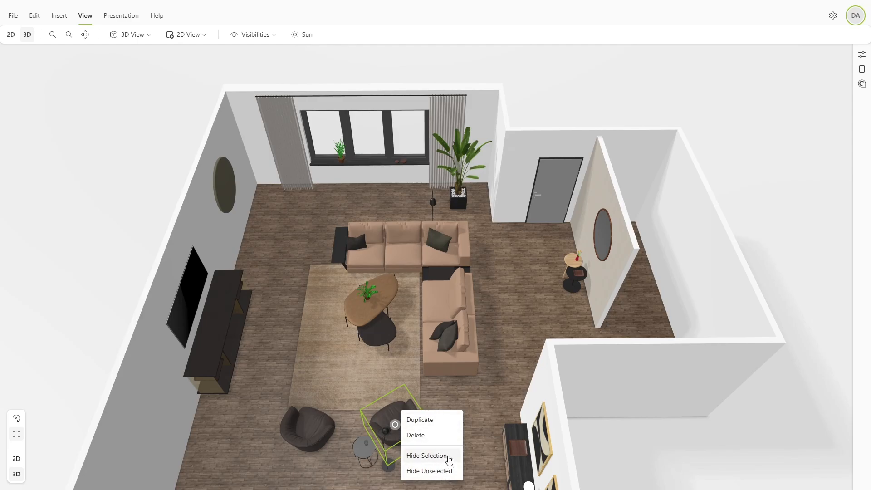
- Hide one of the two front armchairs via Hide Selection
left_click(427, 455)
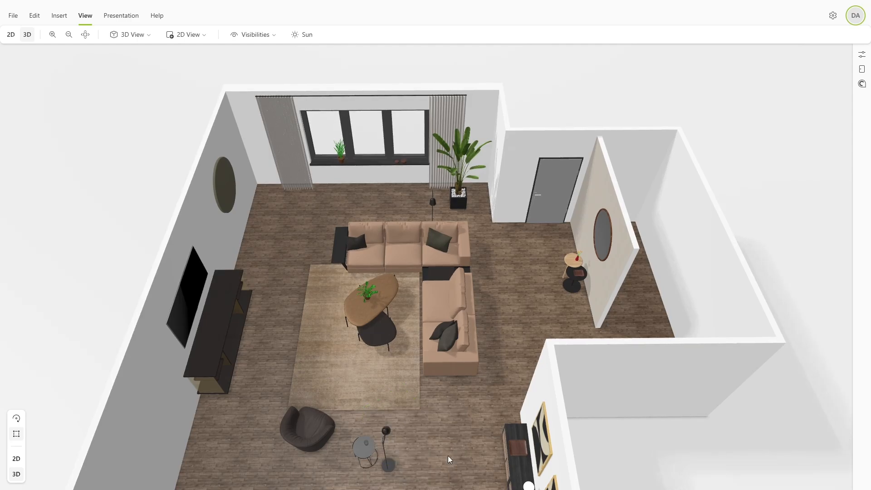
left_click(120, 15)
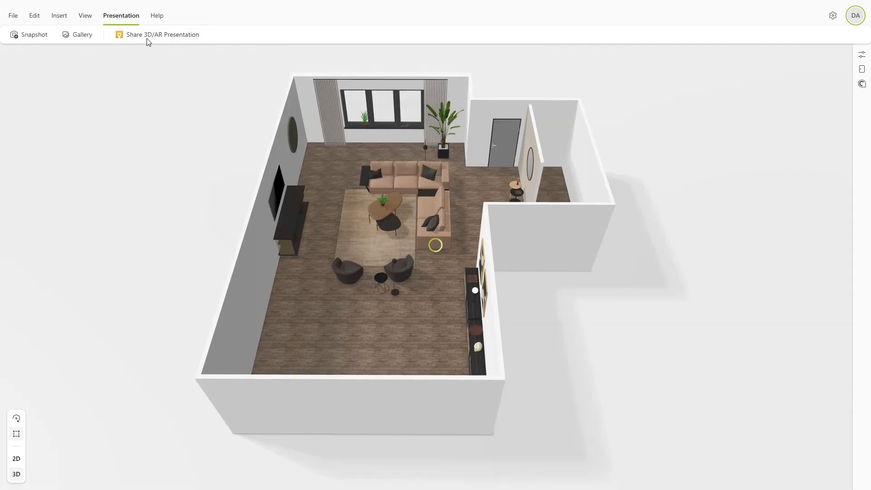
- Share a 3D/AR presentation of the room and copy the Impress viewer link
left_click(163, 35)
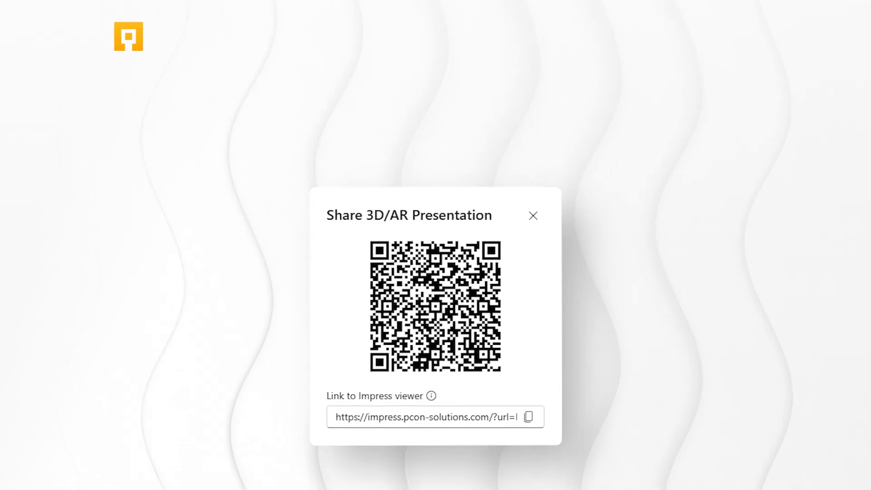
left_click(532, 215)
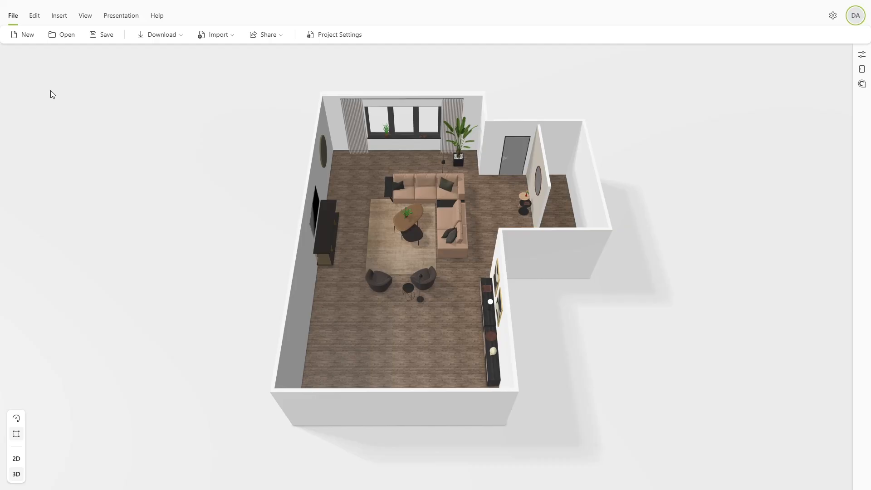
mouse_move(105, 35)
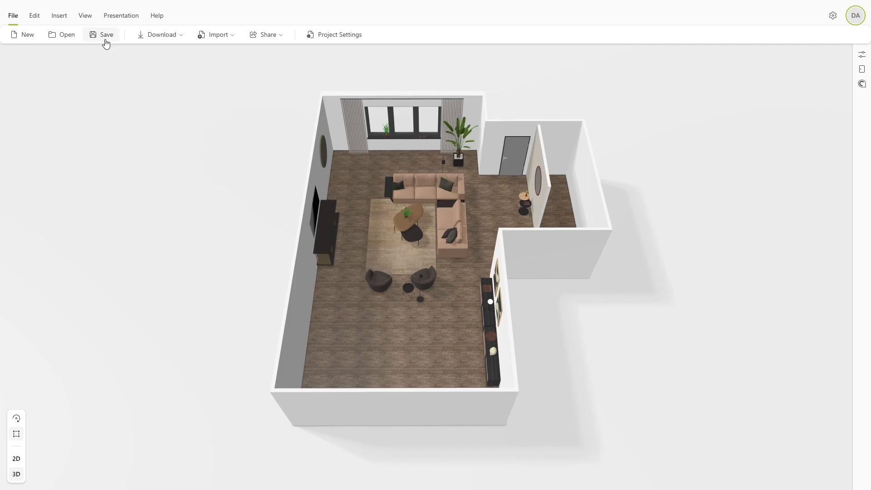
- Save the project locally on this device and show the download options
left_click(106, 34)
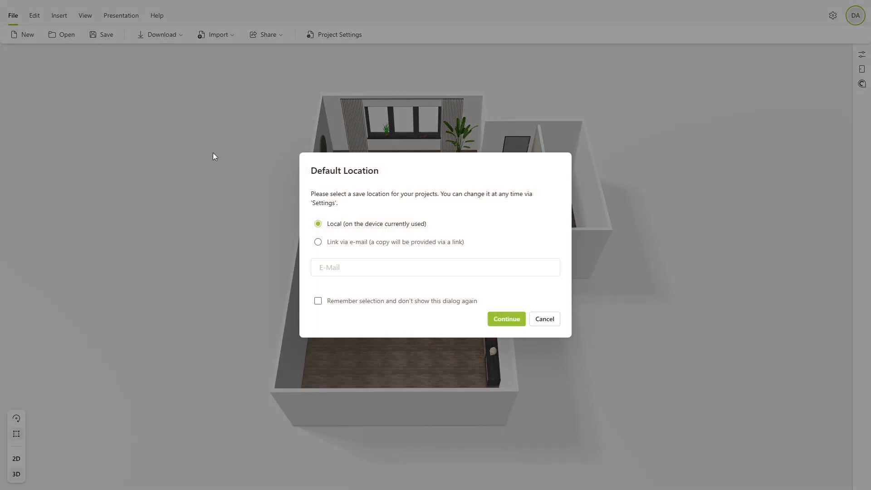
mouse_move(450, 222)
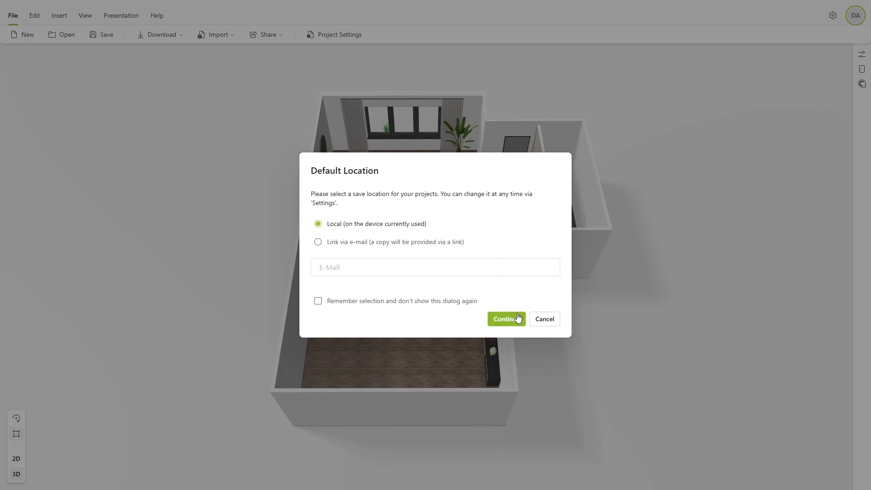
left_click(505, 319)
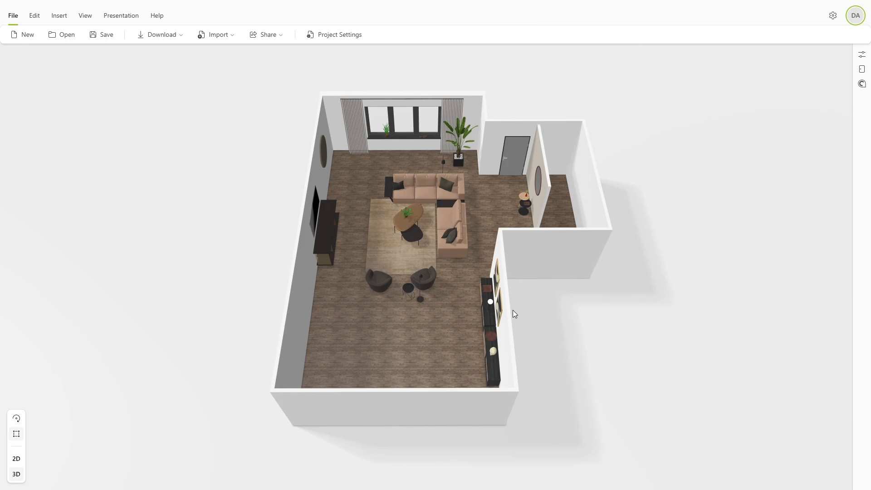
left_click(160, 34)
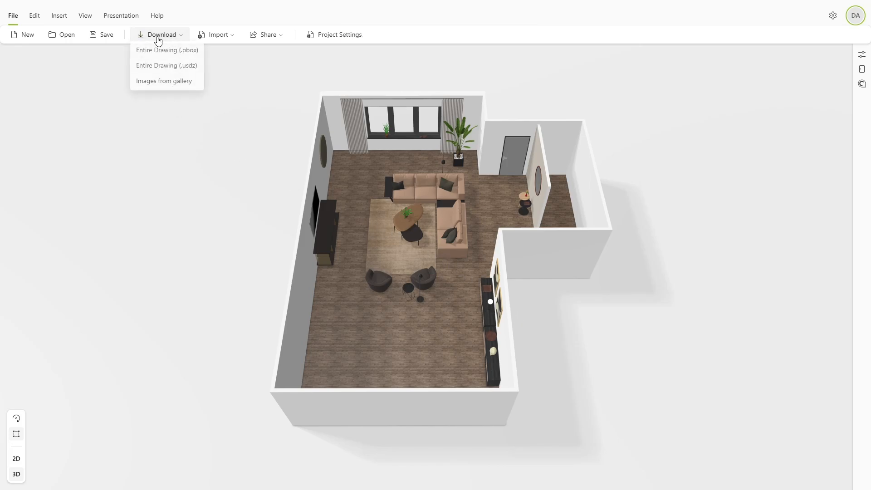
mouse_move(167, 51)
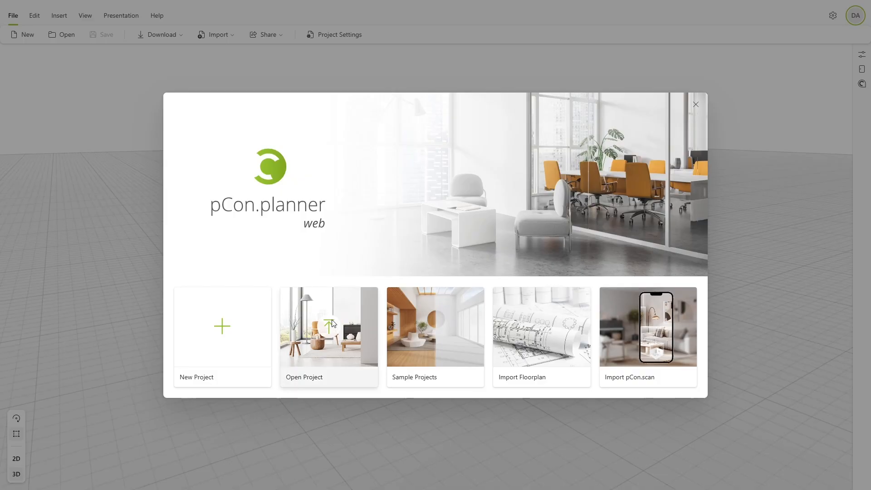
- Reopen First-Steps.pbox from the Plannings folder via Open Project
left_click(329, 326)
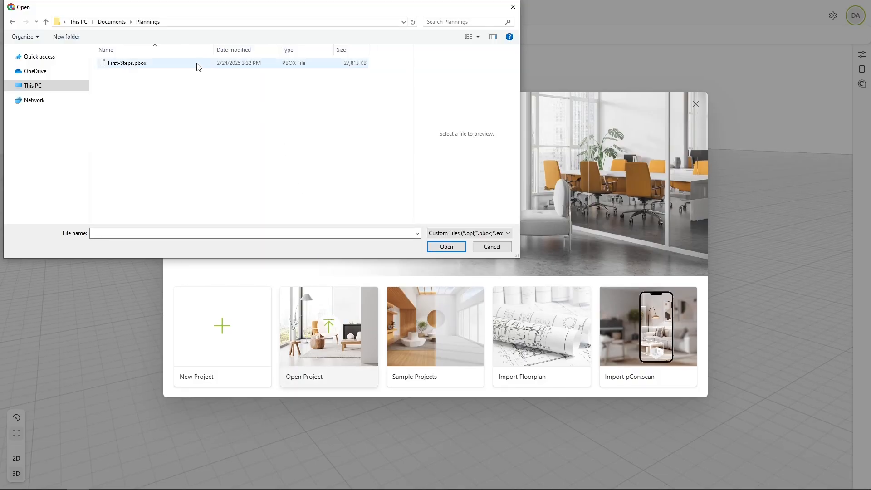
left_click(126, 62)
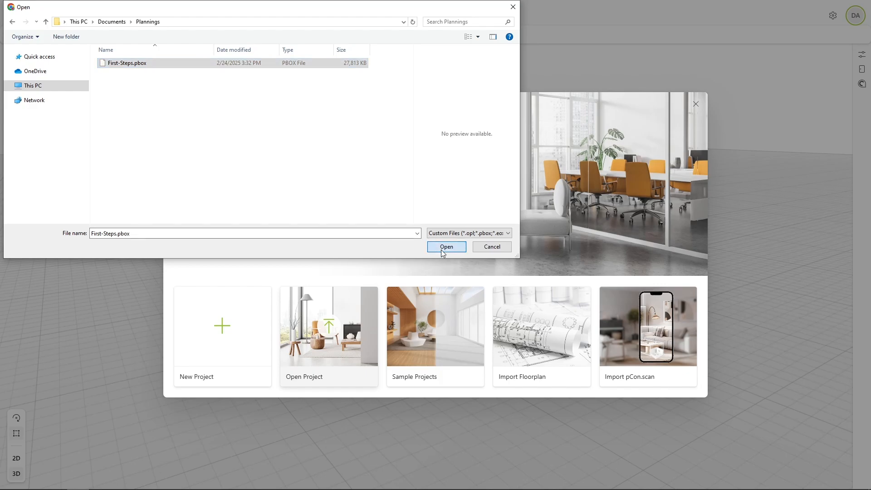
left_click(446, 247)
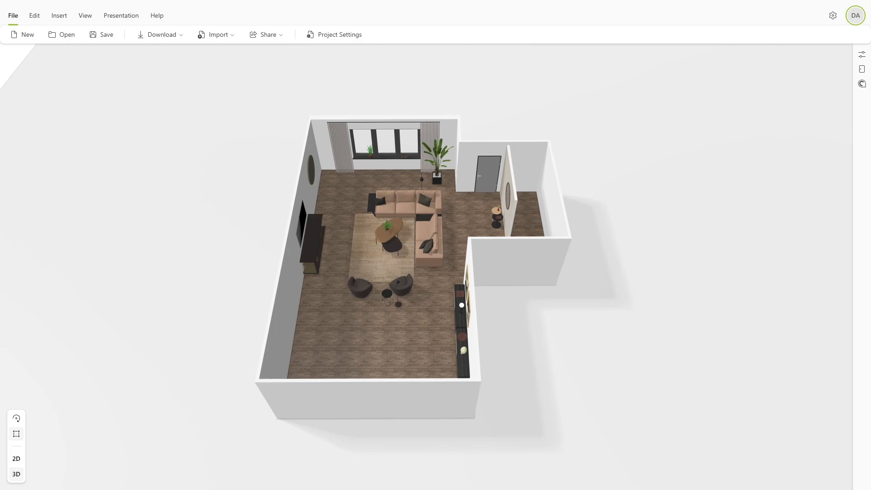
- Apply the red material from pCon.catalog to the corner sofa's end section
left_click(98, 35)
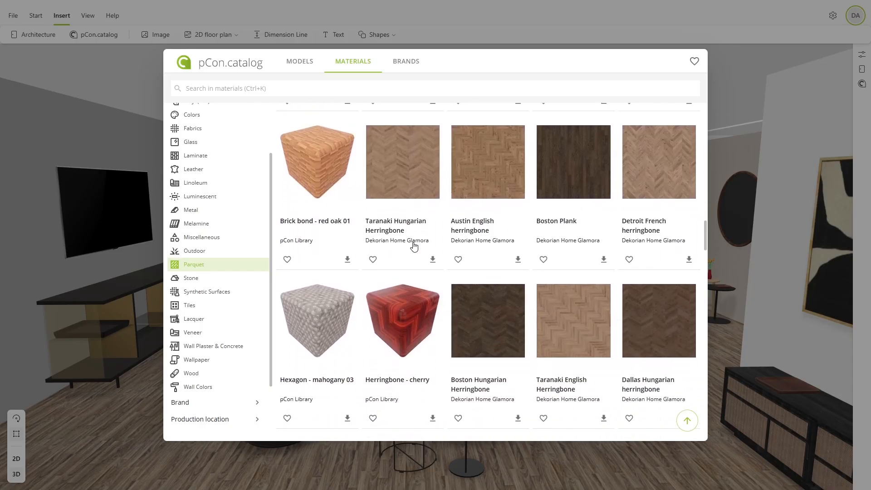
scroll("down", 3)
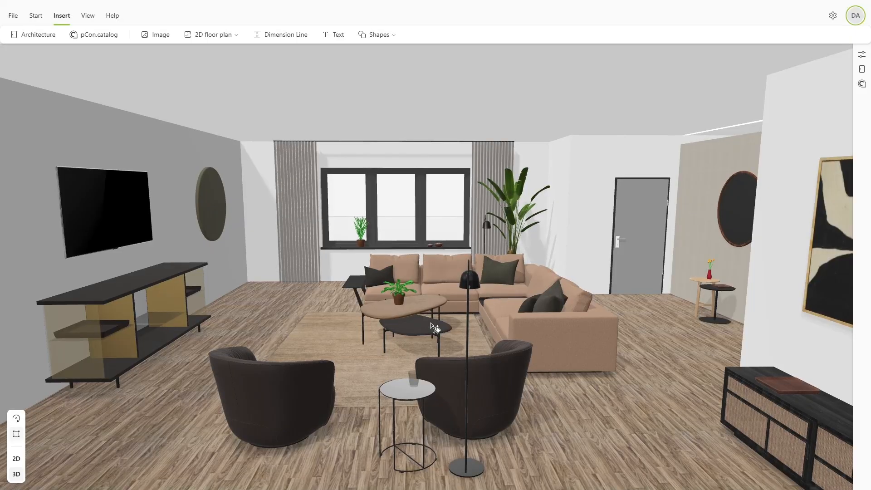
left_click(551, 334)
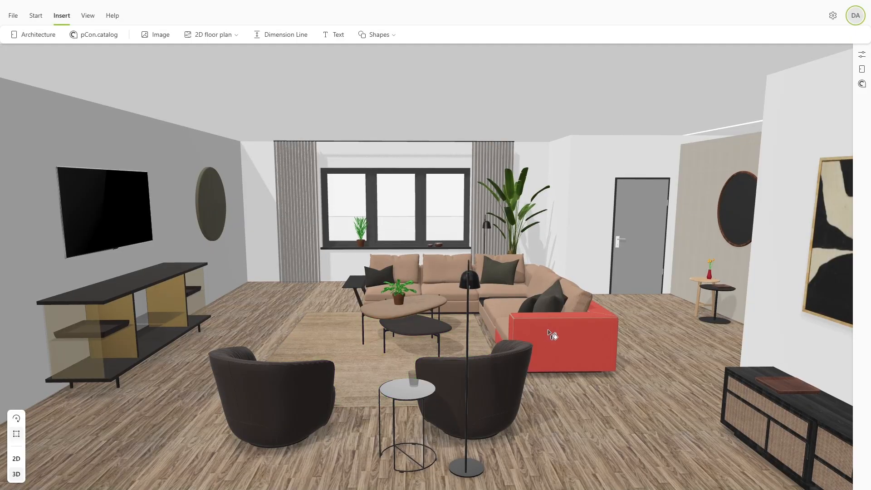
mouse_move(645, 343)
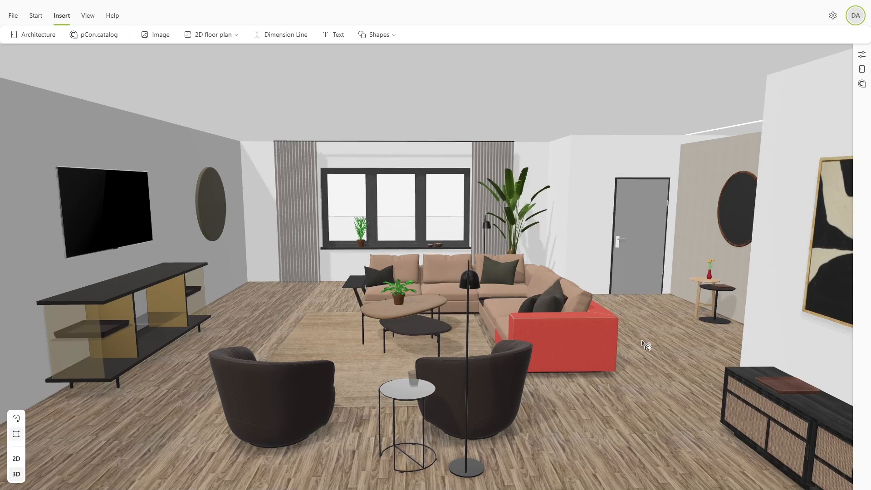